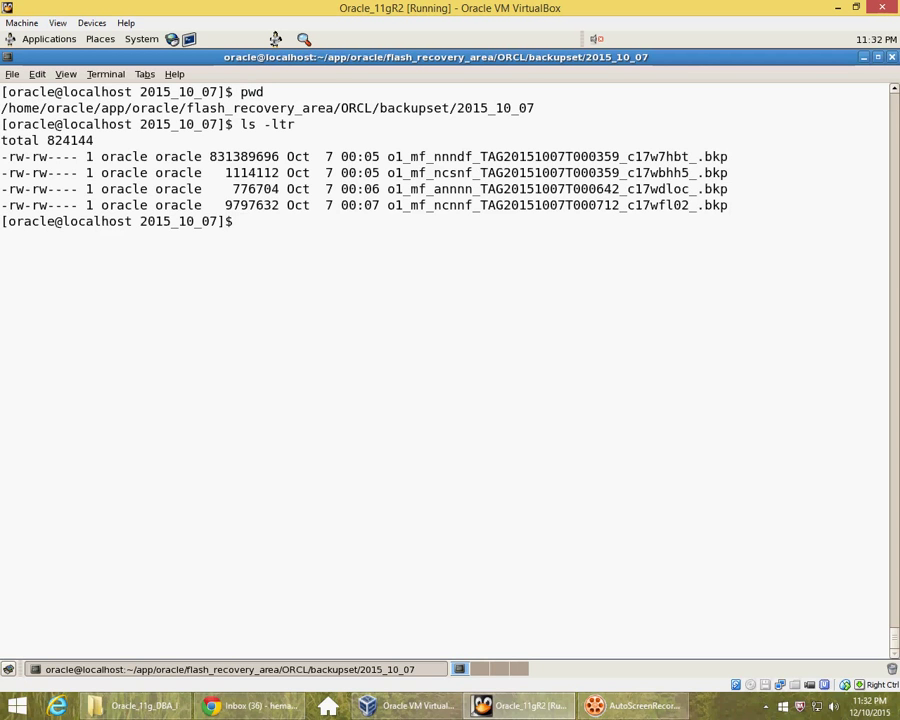
Step: Start RMAN connected to the local target database from the 2015_10_07 backupset folder
{"action": "double_click", "coordinate": [436, 172]}
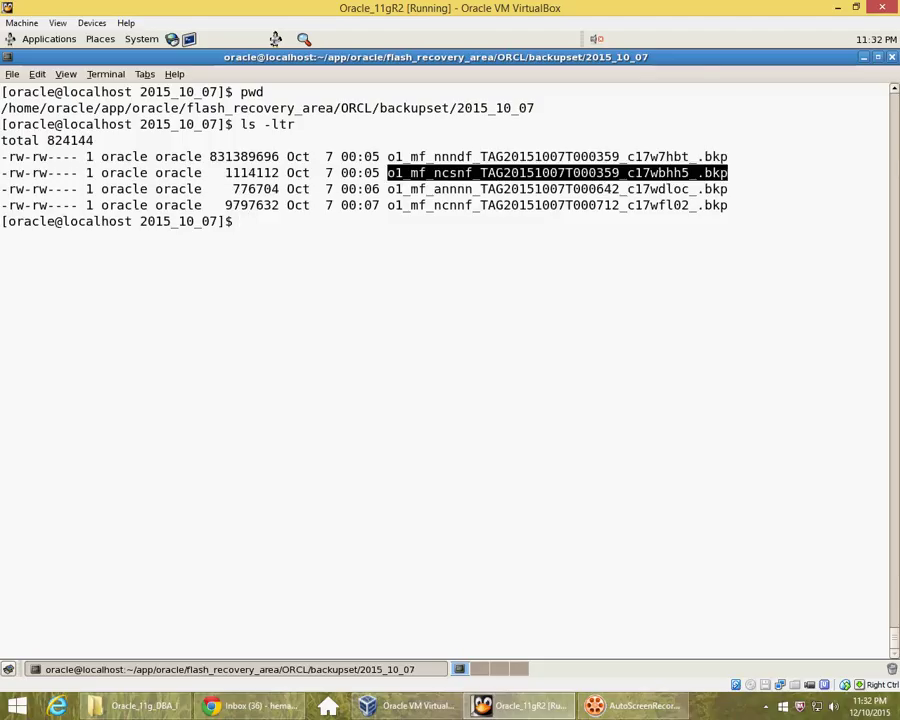
{"action": "type", "text": "rman target /"}
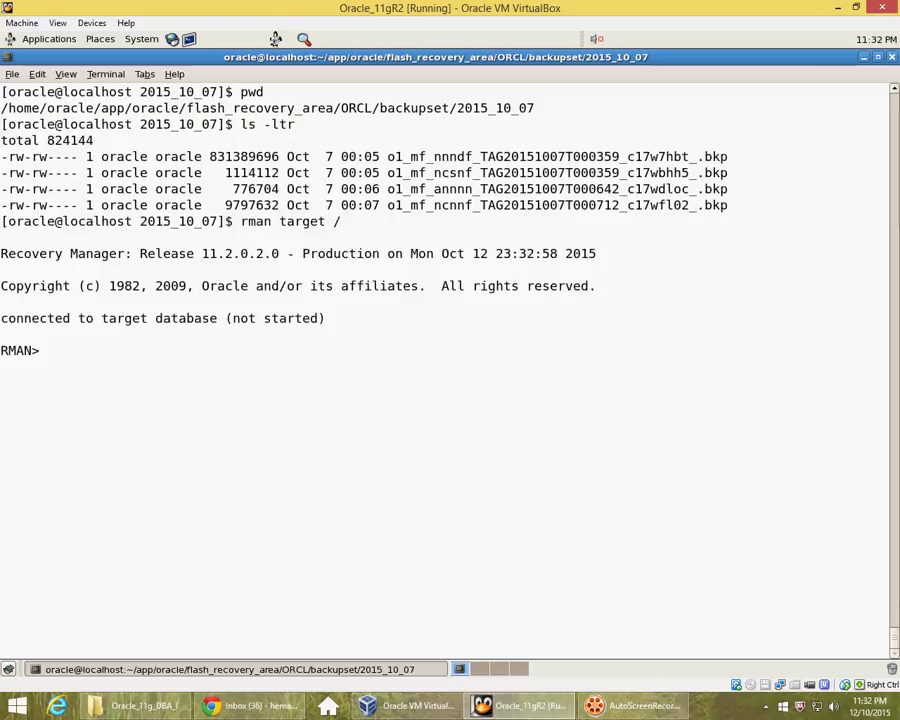
Step: Start the Oracle instance in NOMOUNT mode with 'startup nomount;'
{"action": "type", "text": "startup nomount;"}
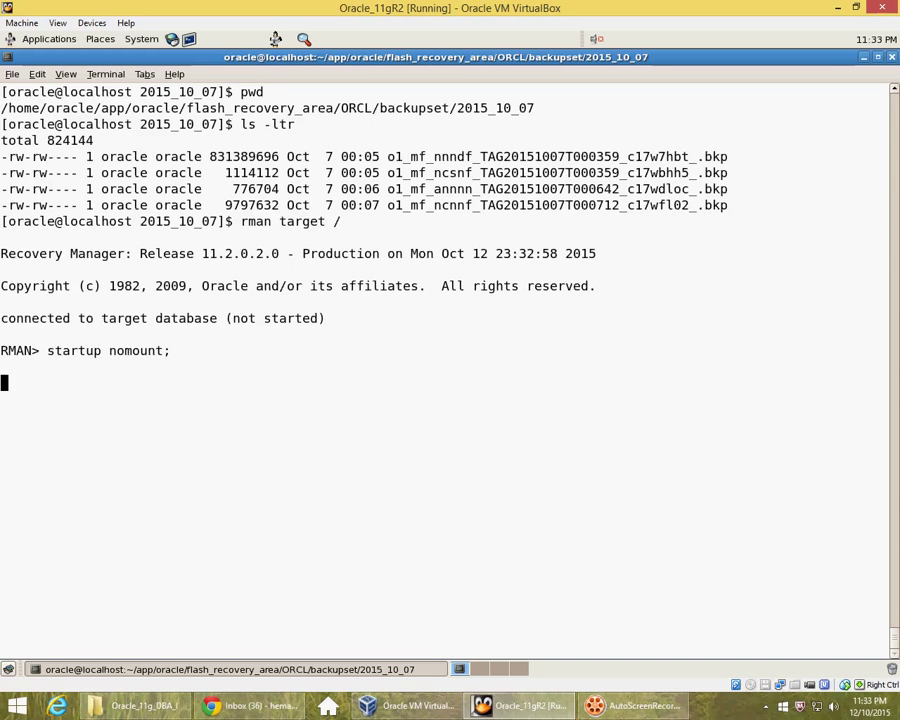
{"action": "key", "text": "Return"}
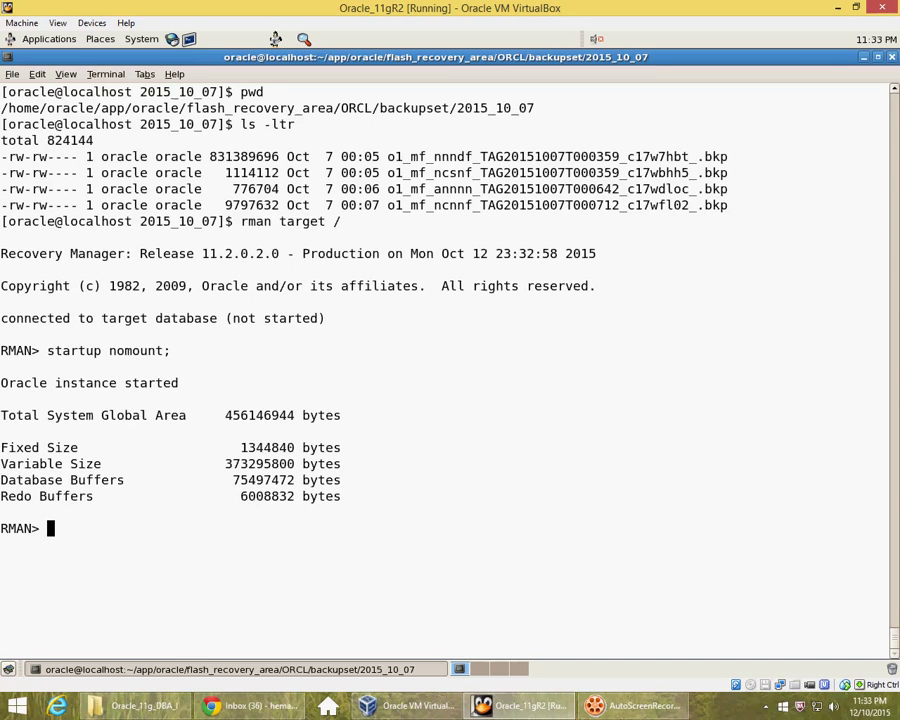
Step: Restore the control file from the o1_mf_ncsnf_TAG20151007T000359 backup piece in the 2015_10_07 backupset folder
{"action": "type", "text": "resetore o"}
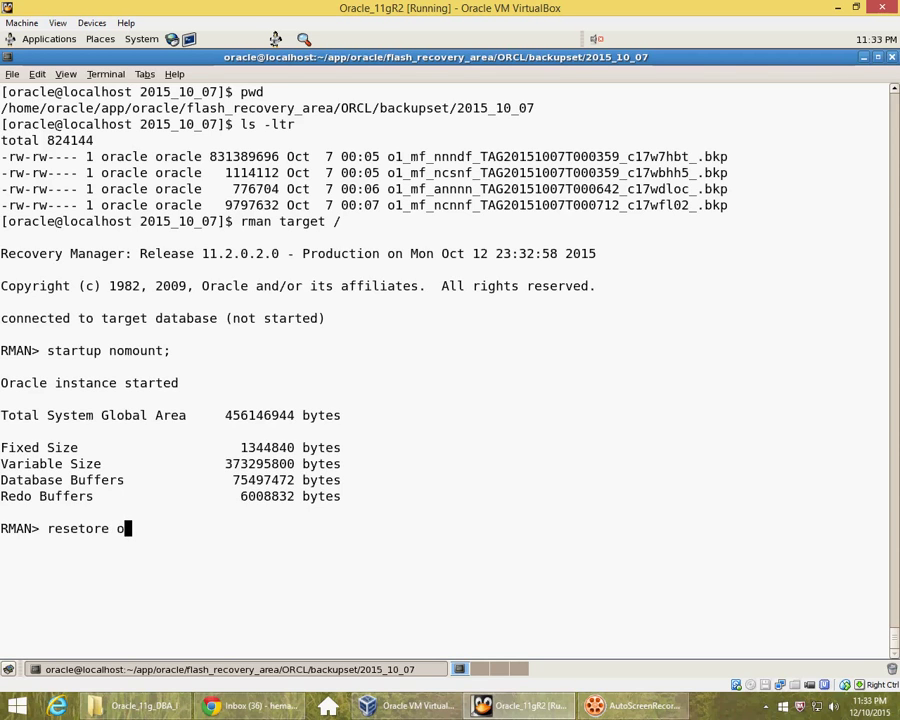
{"action": "key", "text": "BackSpace"}
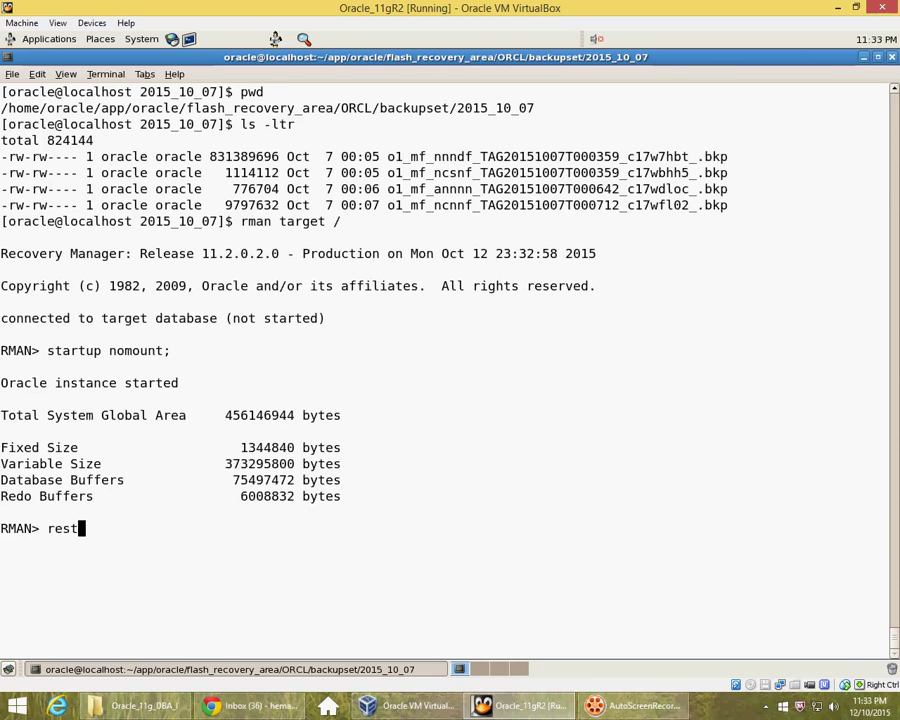
{"action": "type", "text": "ore controlfile"}
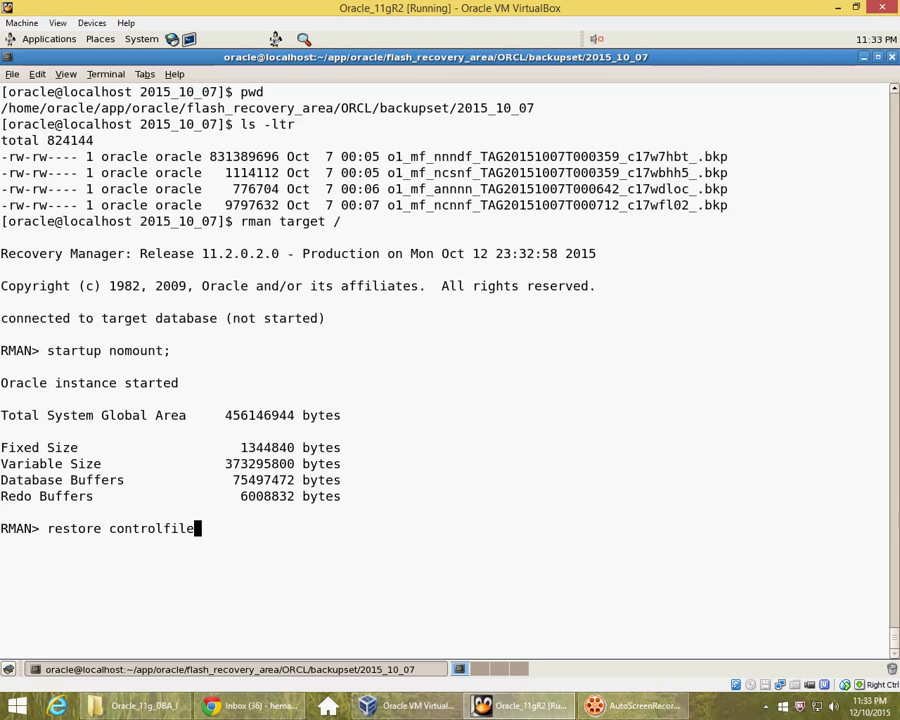
{"action": "type", "text": "from '"}
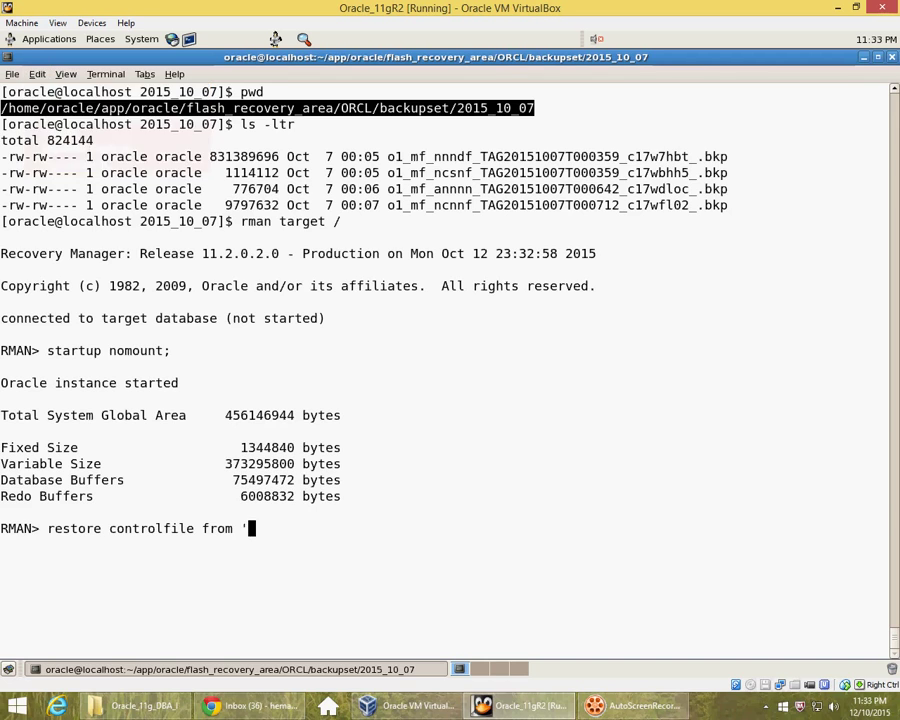
{"action": "type", "text": "/home/oracle/app/oracle/flash_recovery_area/ORCL/backupset/2015_10_07"}
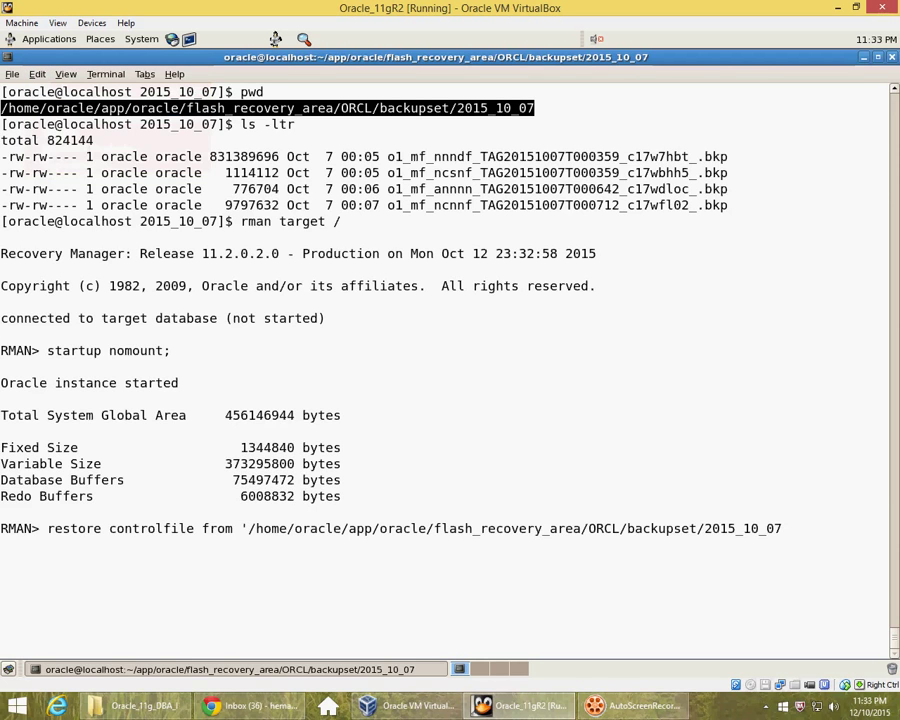
{"action": "type", "text": "/"}
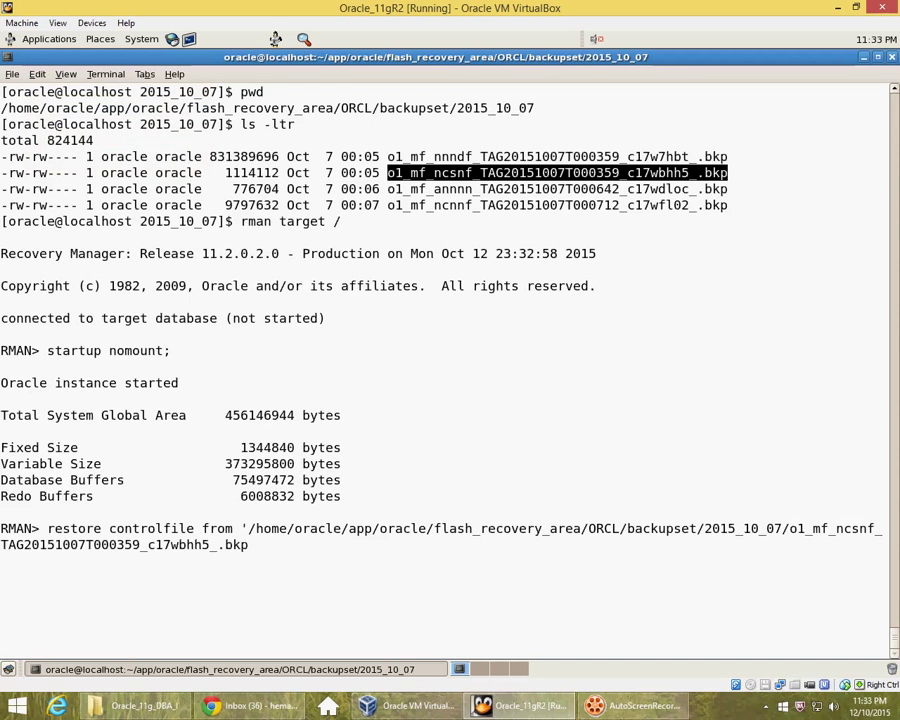
{"action": "type", "text": "'"}
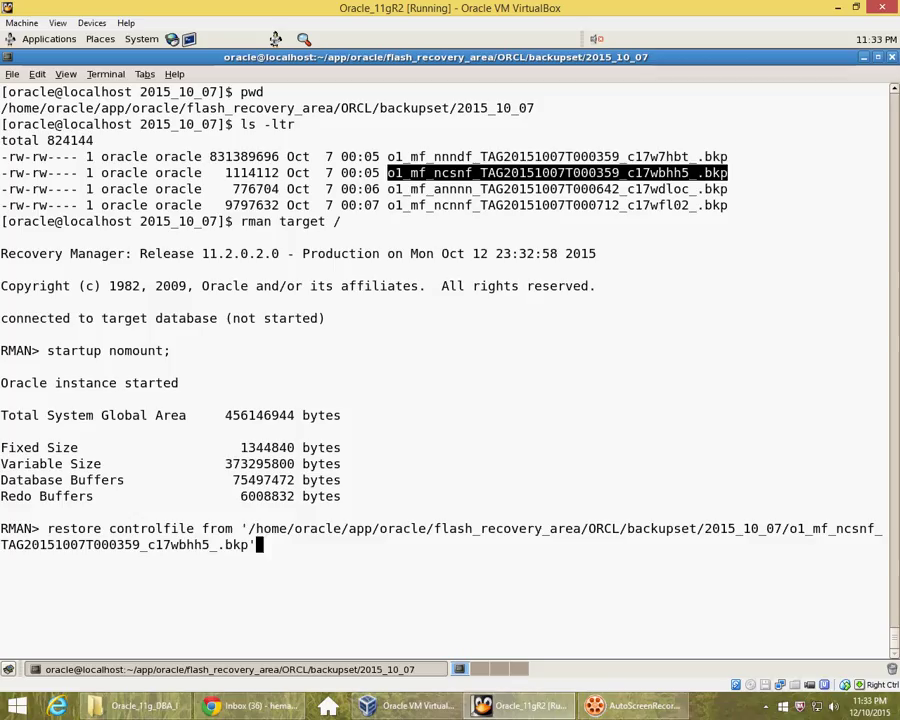
{"action": "type", "text": ";"}
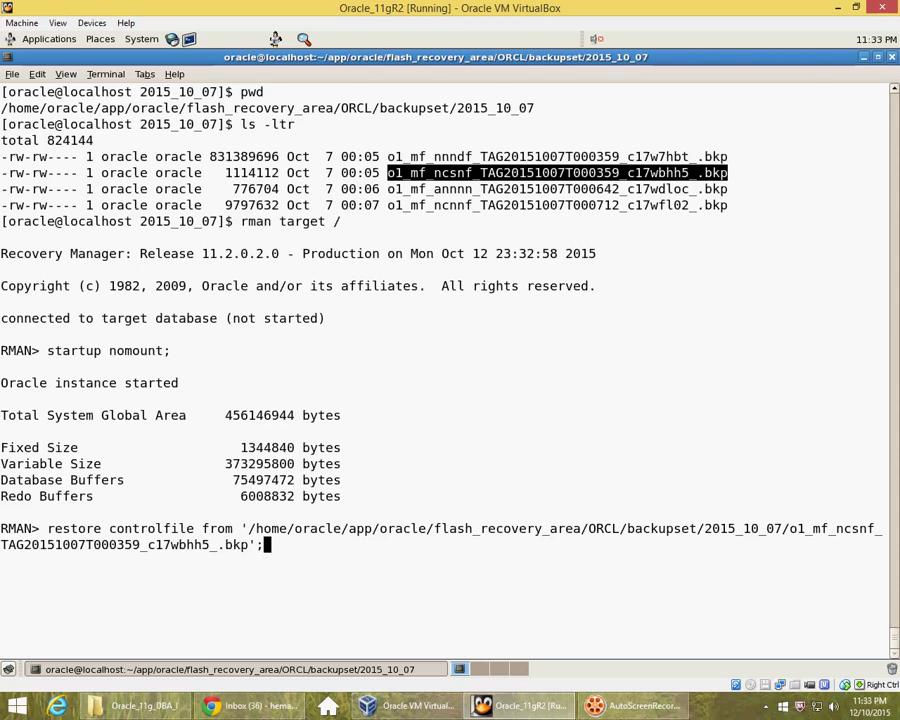
{"action": "key", "text": "Return"}
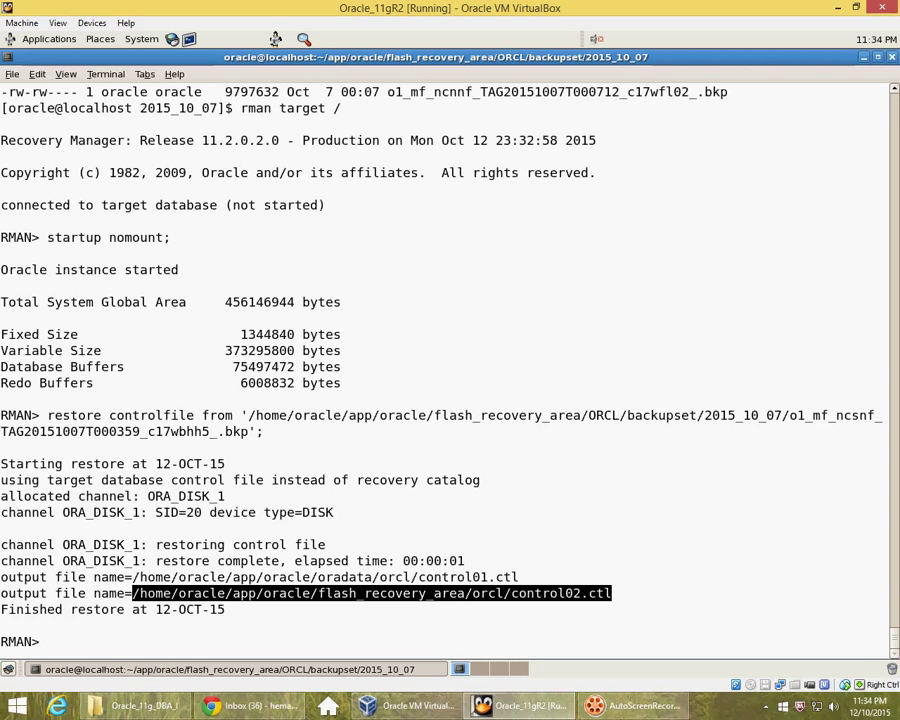
Step: Mount the database with 'alter database mount;' using the restored control file
{"action": "type", "text": "alter"}
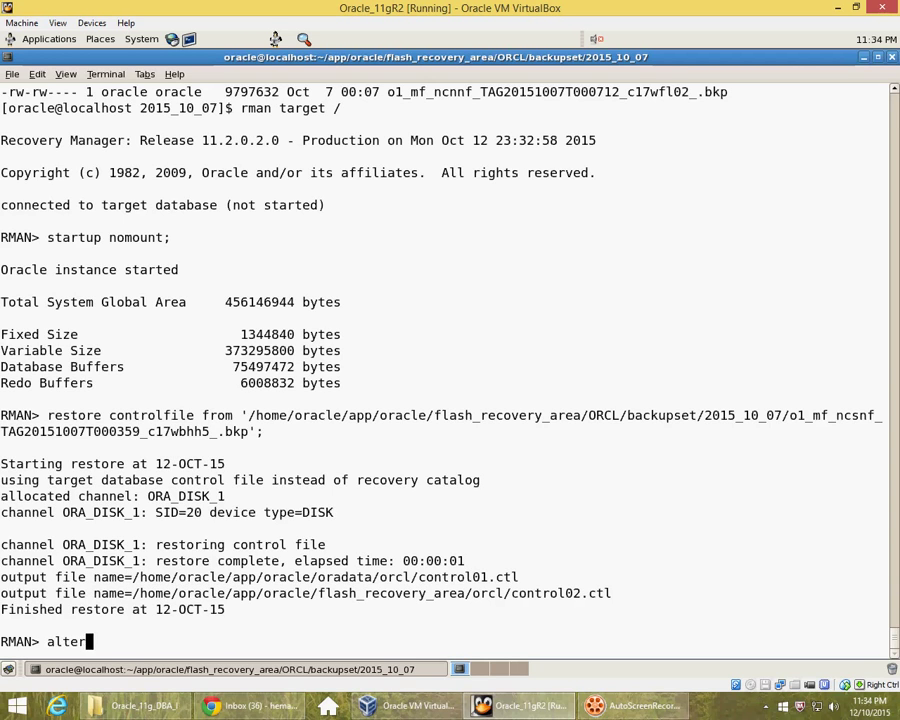
{"action": "type", "text": "database mount;"}
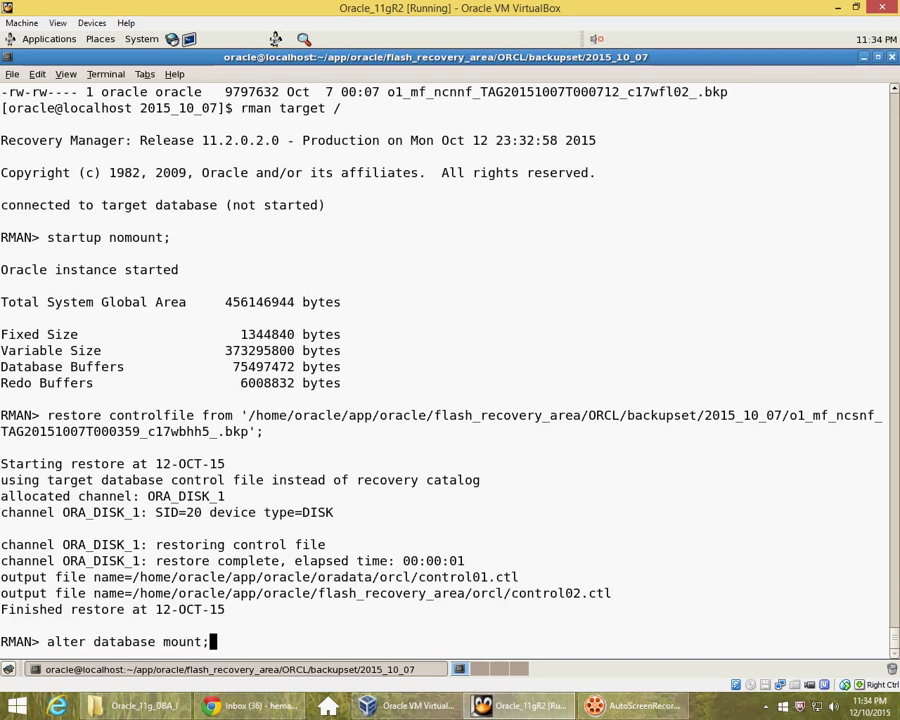
{"action": "key", "text": "Return"}
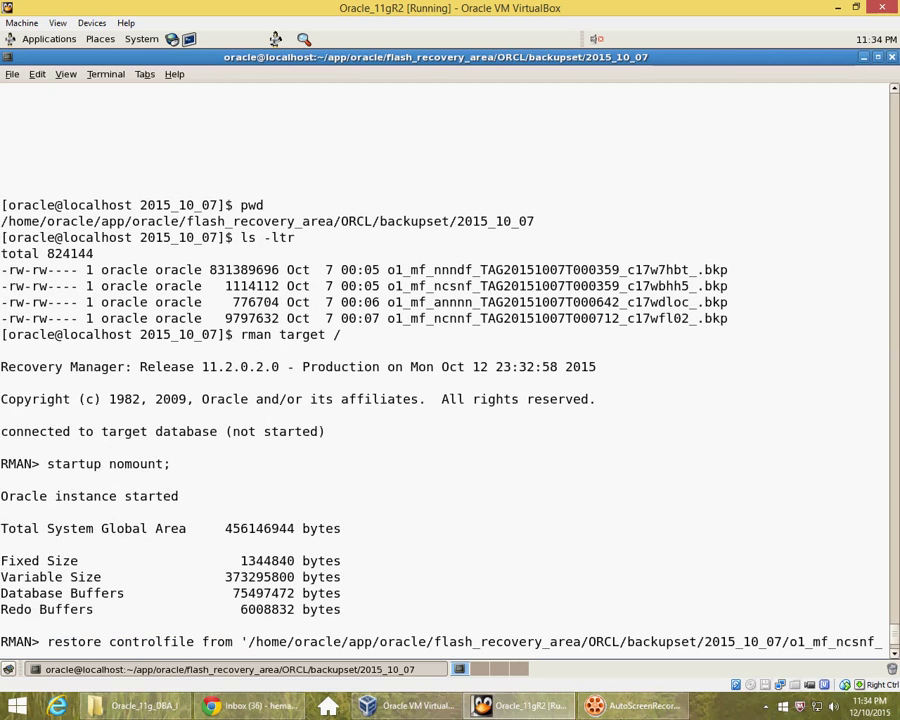
{"action": "left_click_drag", "start_coordinate": [290, 286], "coordinate": [700, 302]}
{"action": "type", "text": "alter database mount;"}
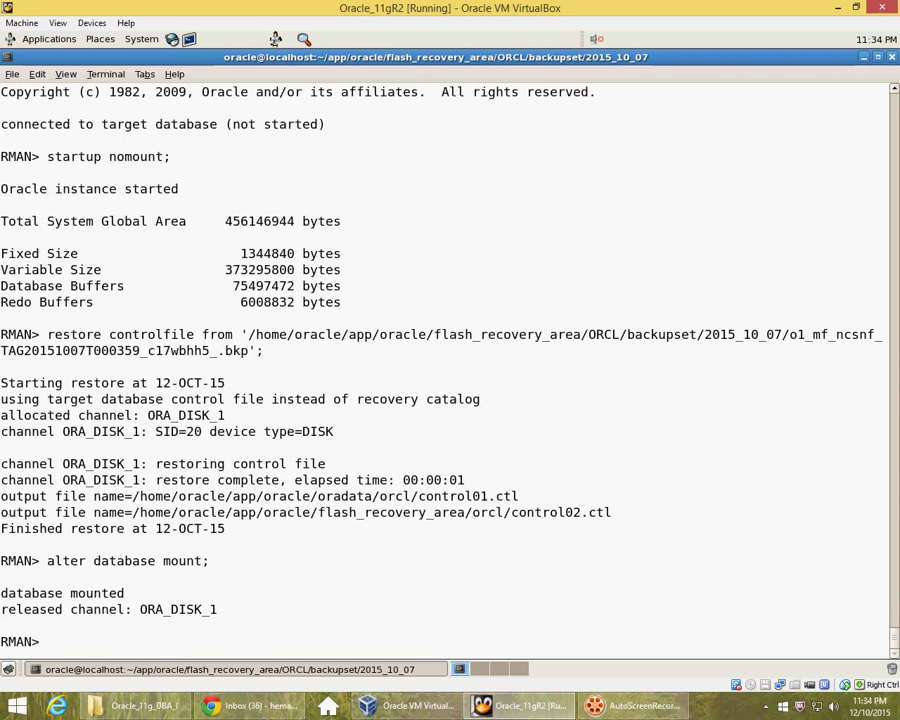
Step: List the backup summary and all archived logs, showing only sequence 635 is known
{"action": "type", "text": "list back"}
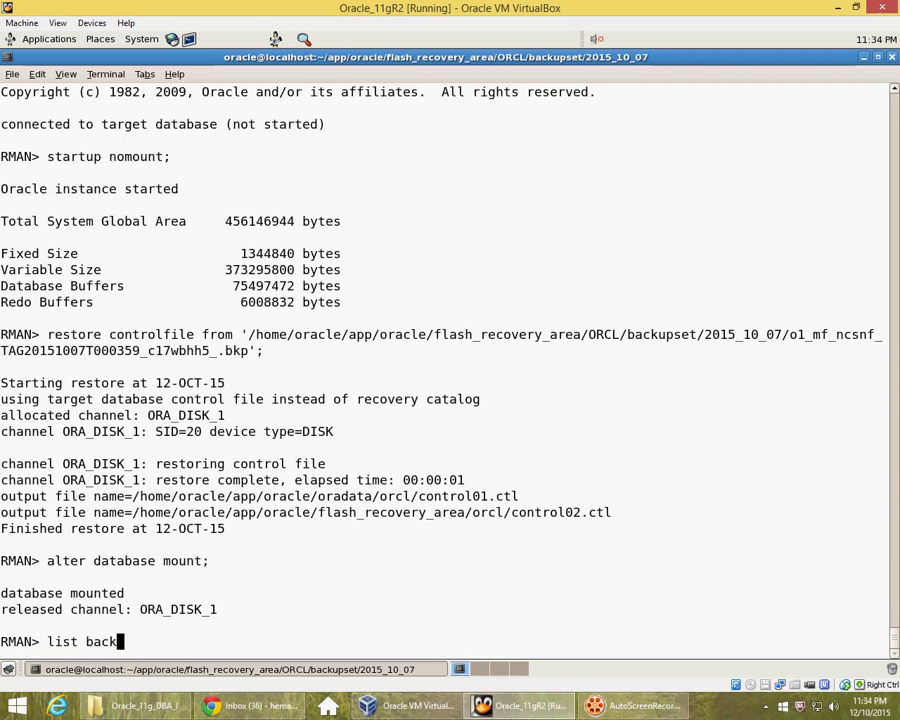
{"action": "key", "text": "Return"}
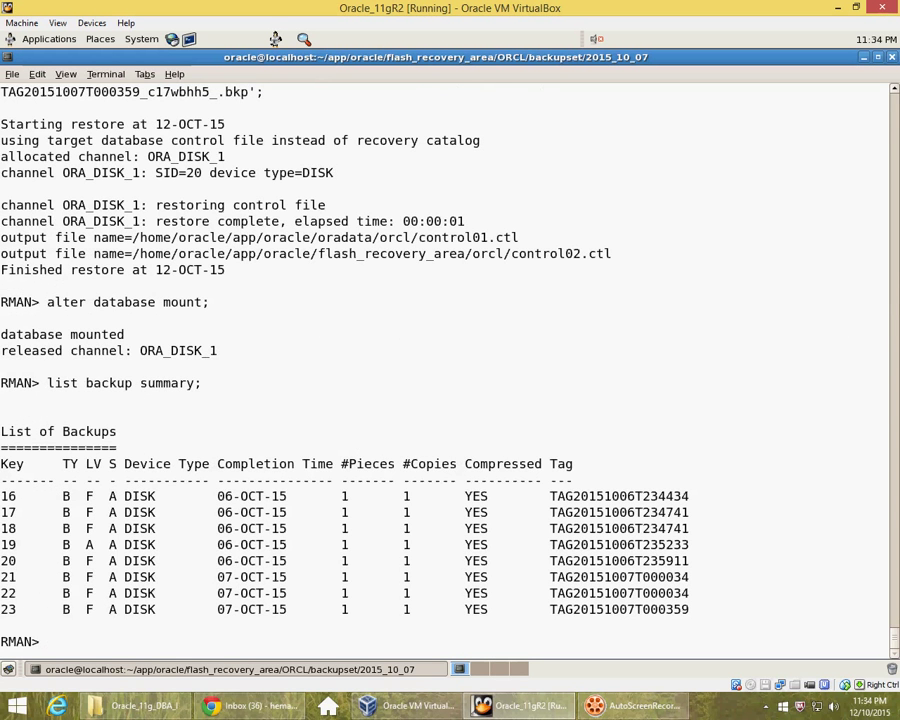
{"action": "type", "text": "listarchivelog all;"}
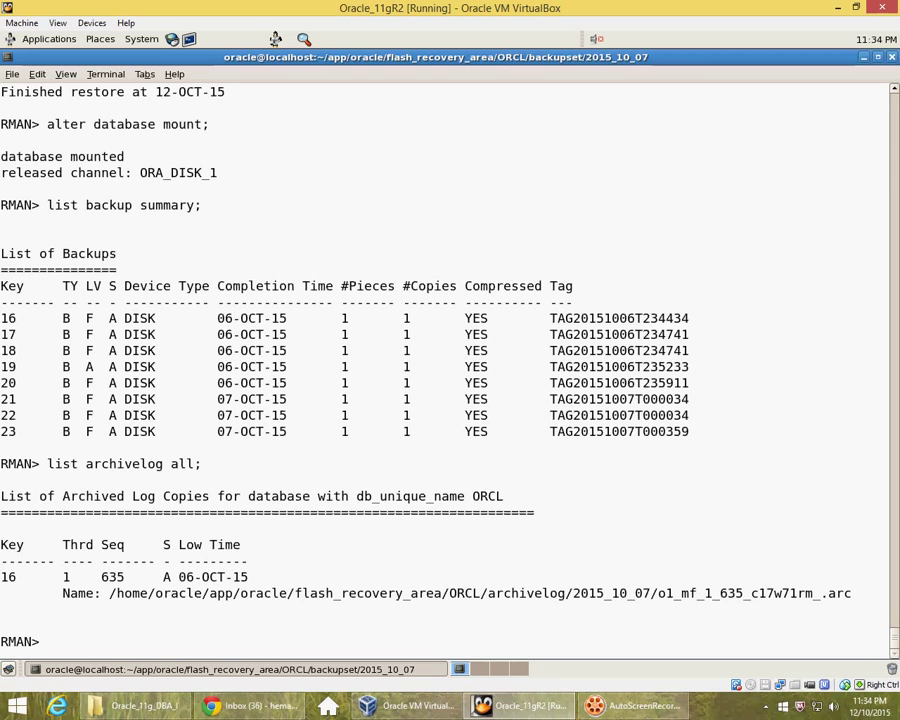
{"action": "type", "text": "cata"}
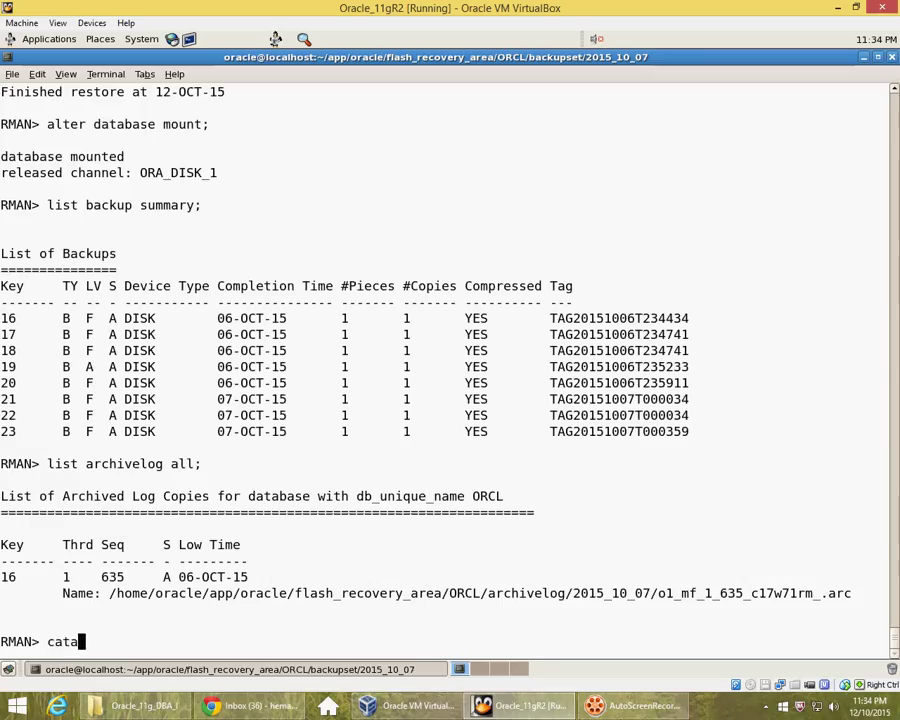
Step: Catalog all files starting with '/home/oracle/app/oracle/flash_recovery_area/ORCL/', registering logs through sequence 649
{"action": "type", "text": "log"}
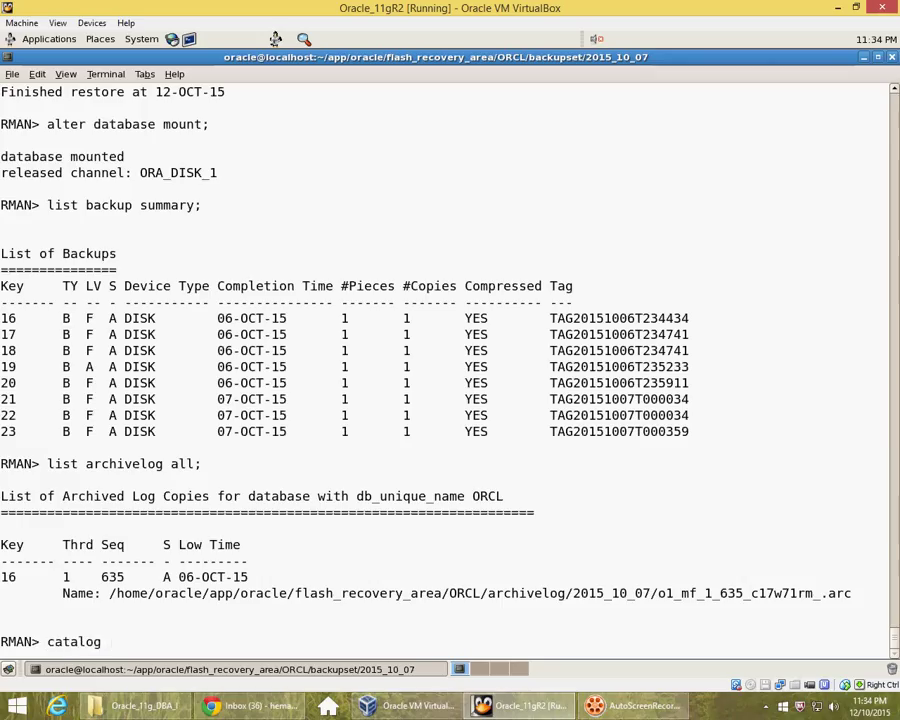
{"action": "type", "text": "start wi"}
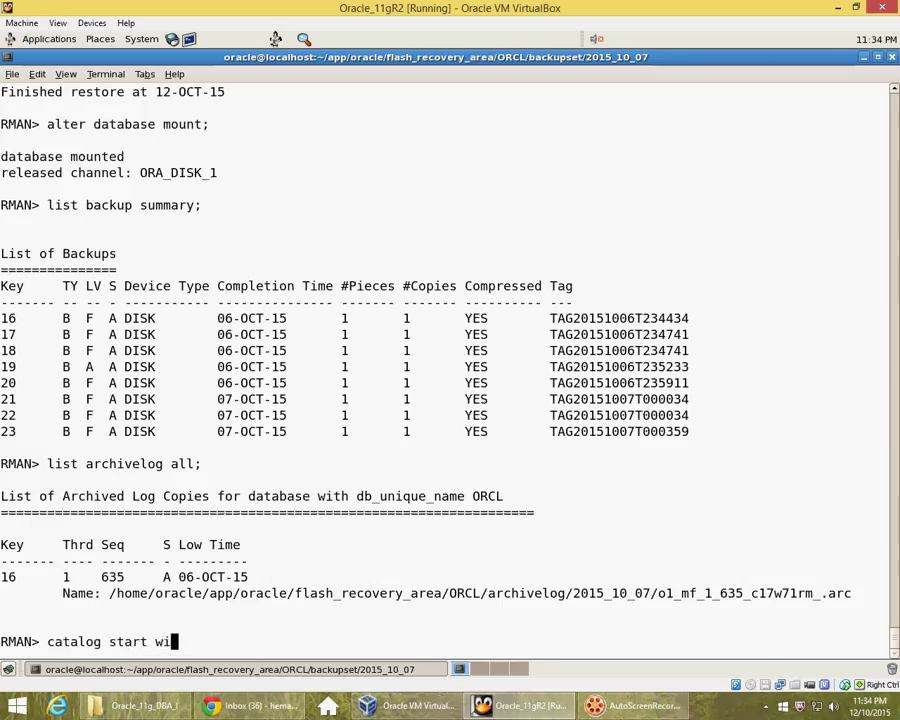
{"action": "type", "text": "th"}
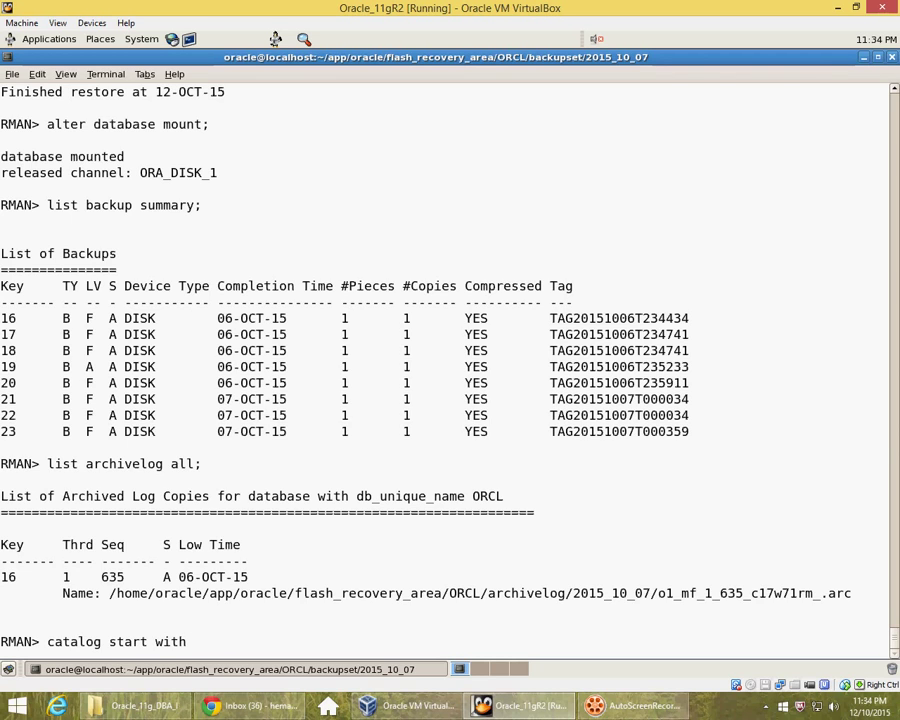
{"action": "type", "text": "'"}
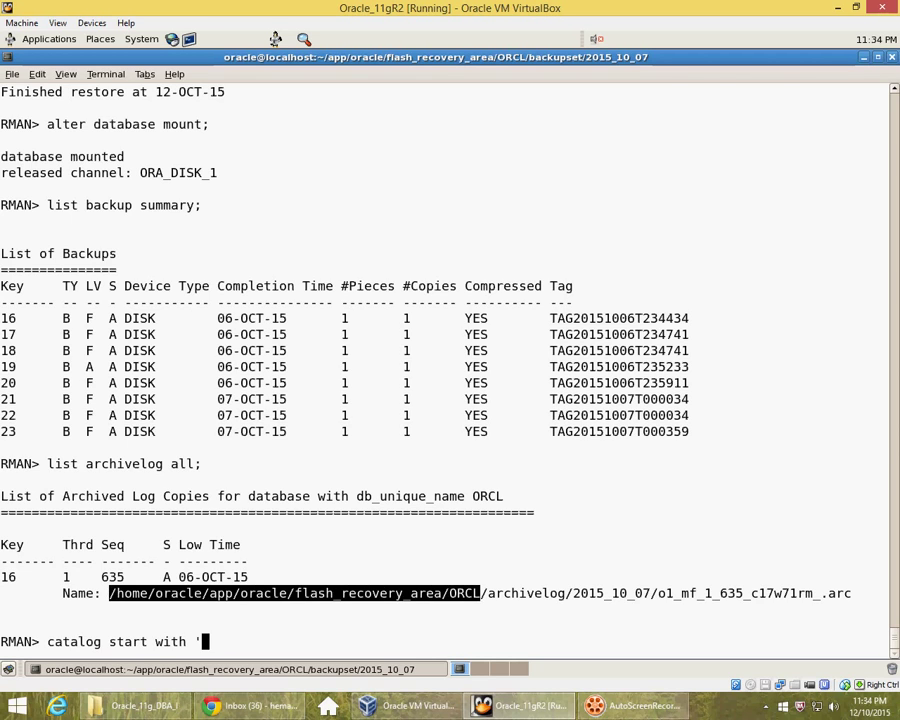
{"action": "left_click", "coordinate": [36, 74]}
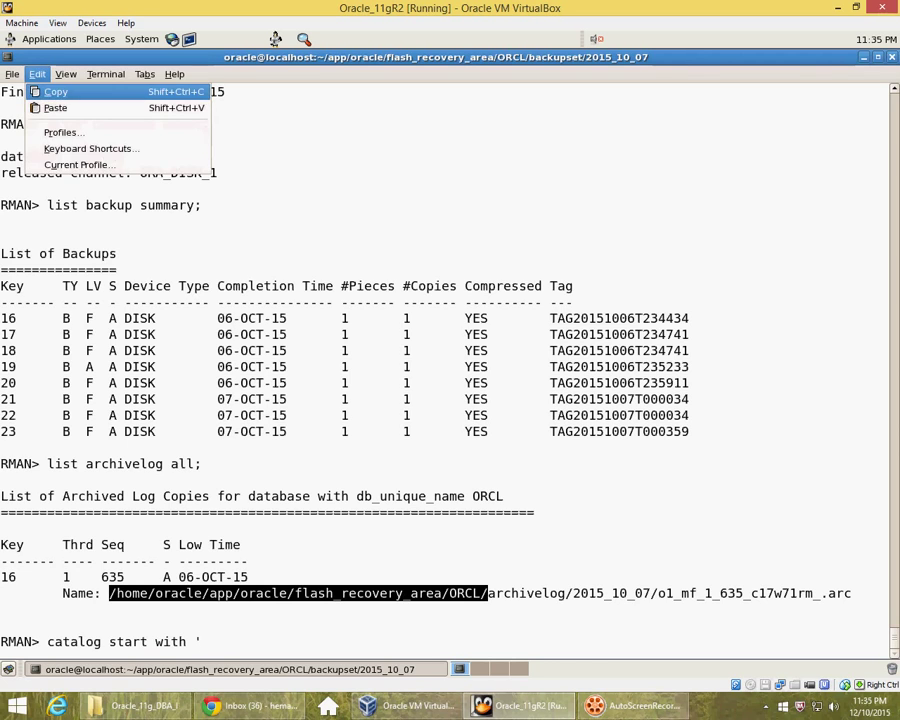
{"action": "left_click", "coordinate": [56, 108]}
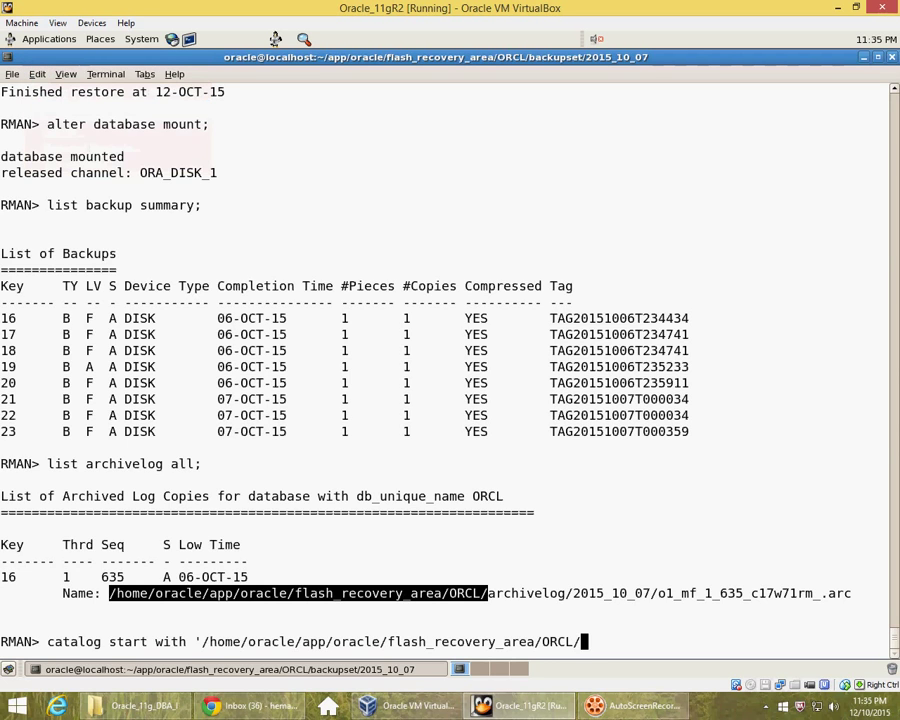
{"action": "key", "text": "Return"}
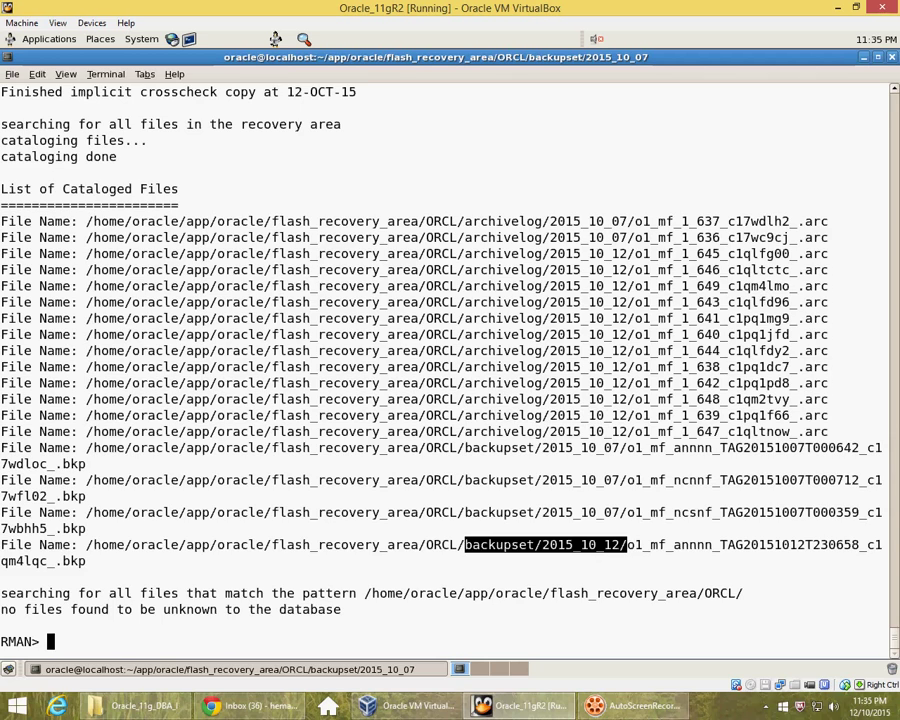
Step: List backups of all archived logs, showing sets 24 and 27 covering sequences 635–649
{"action": "type", "text": "lis"}
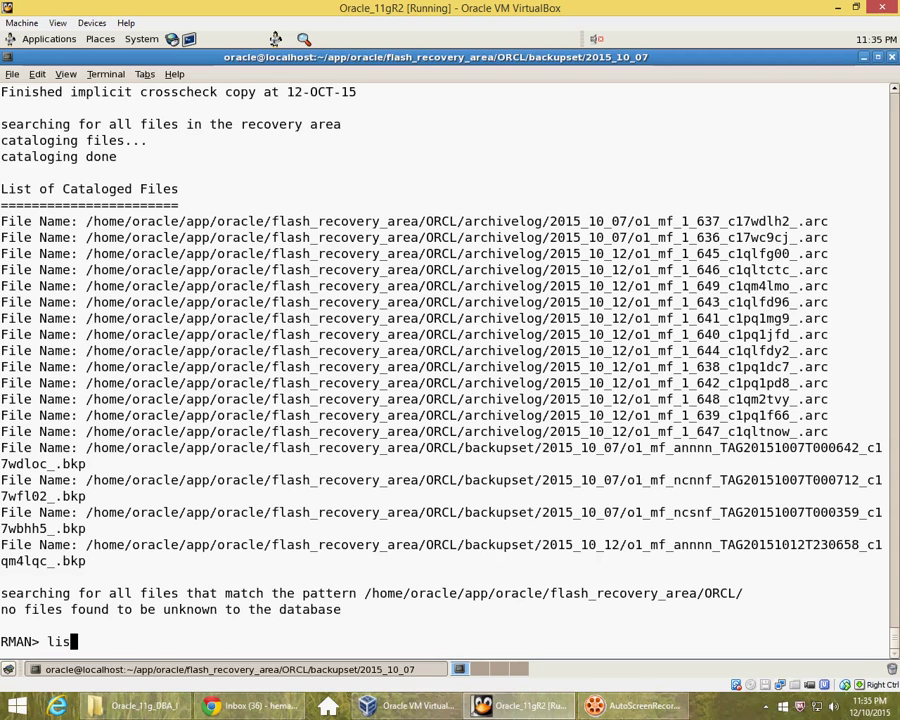
{"action": "type", "text": "t ba"}
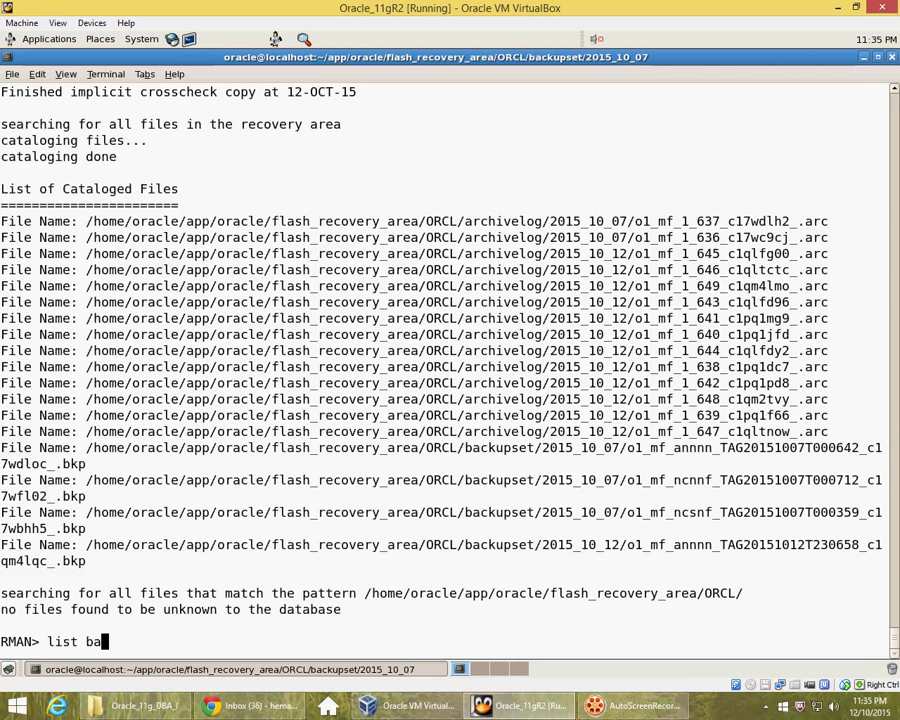
{"action": "type", "text": "ckup of archivelog"}
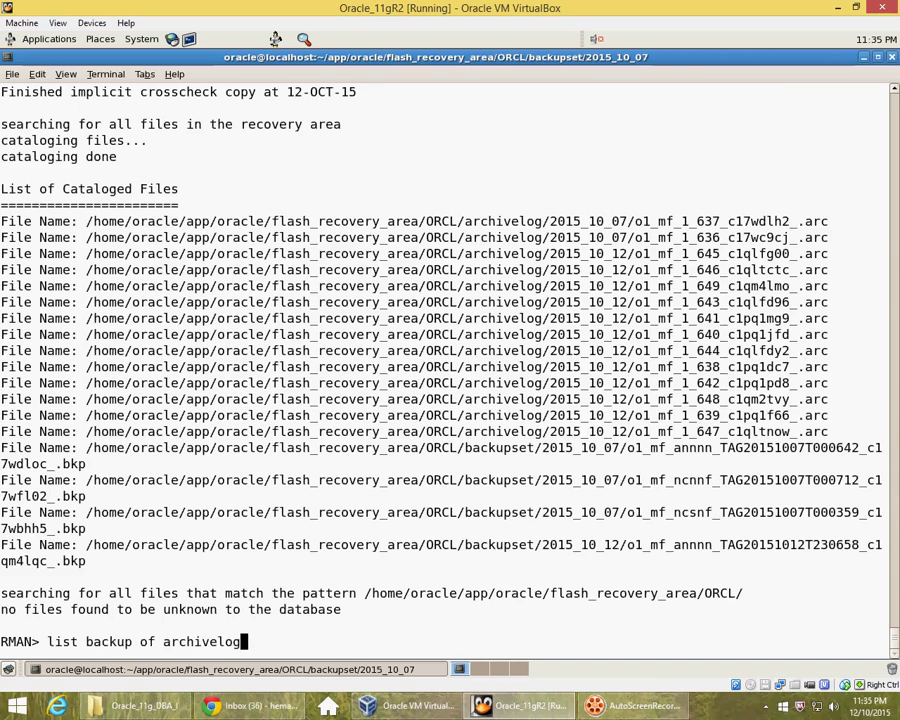
{"action": "key", "text": "Return"}
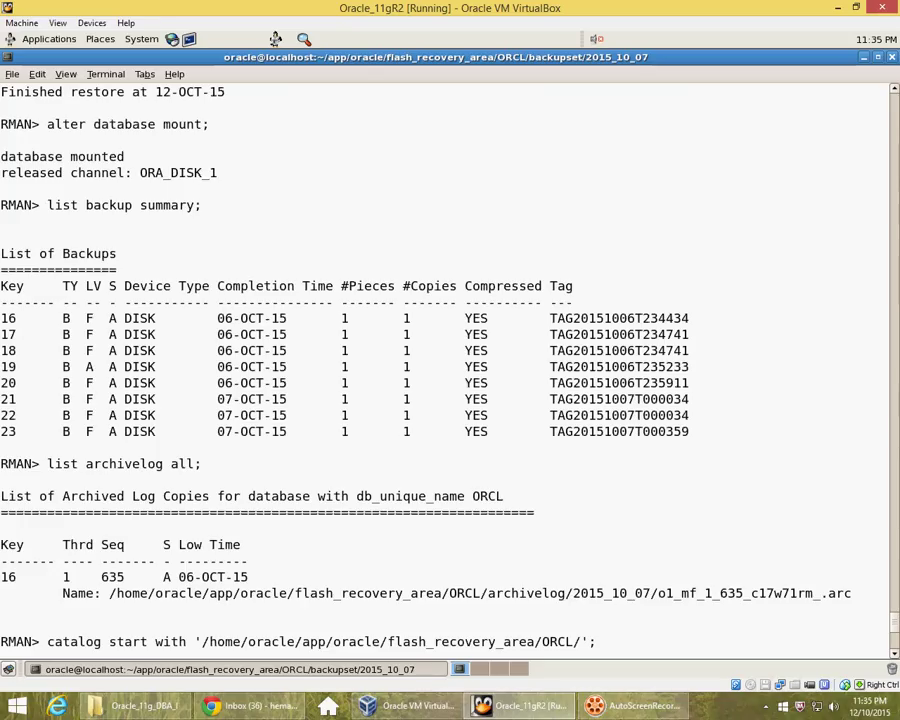
{"action": "double_click", "coordinate": [612, 592]}
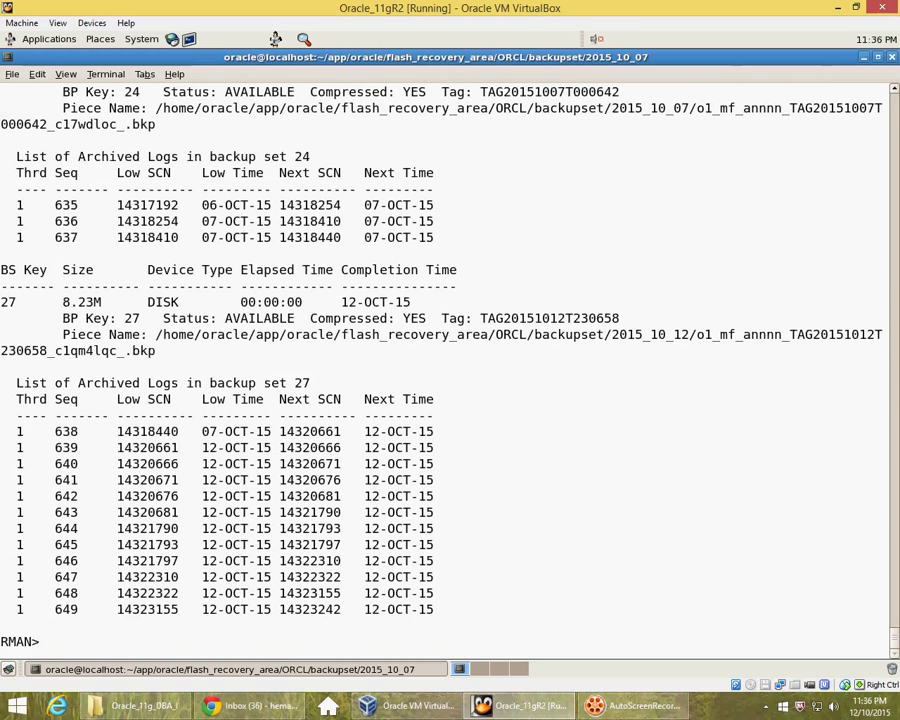
Step: Run 'restore database;' to restore the datafiles from the 7 October backup until finished
{"action": "type", "text": "restore database;"}
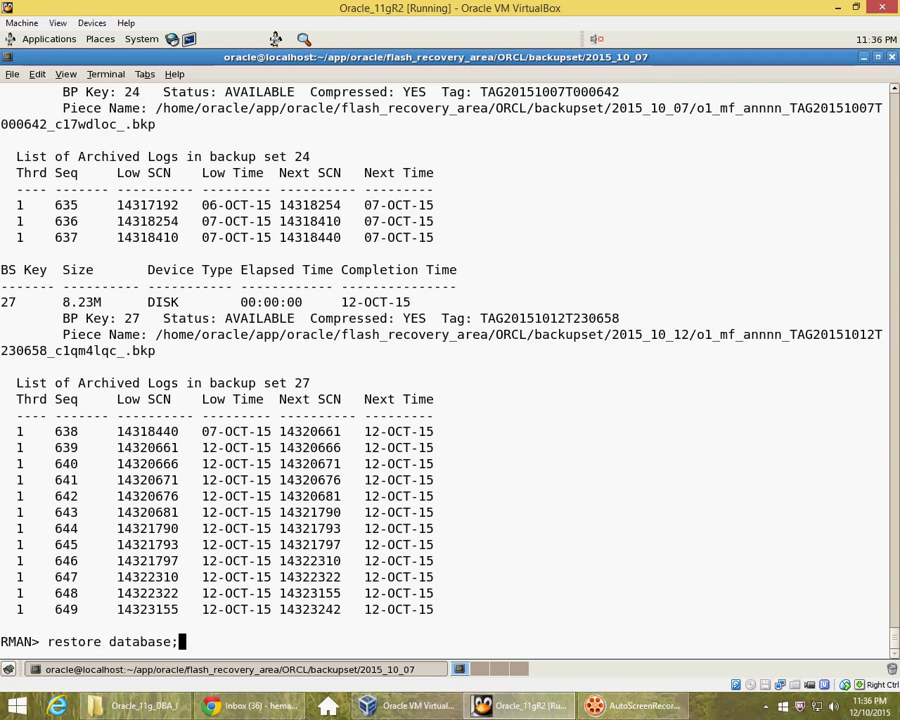
{"action": "key", "text": "Return"}
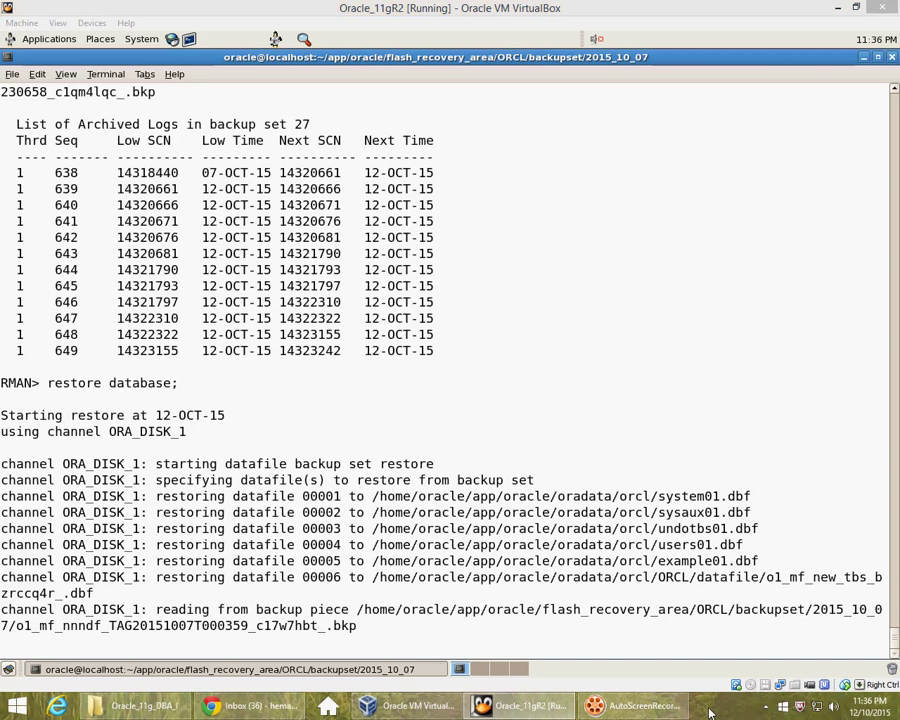
{"action": "scroll", "scroll_direction": "down", "scroll_amount": 3}
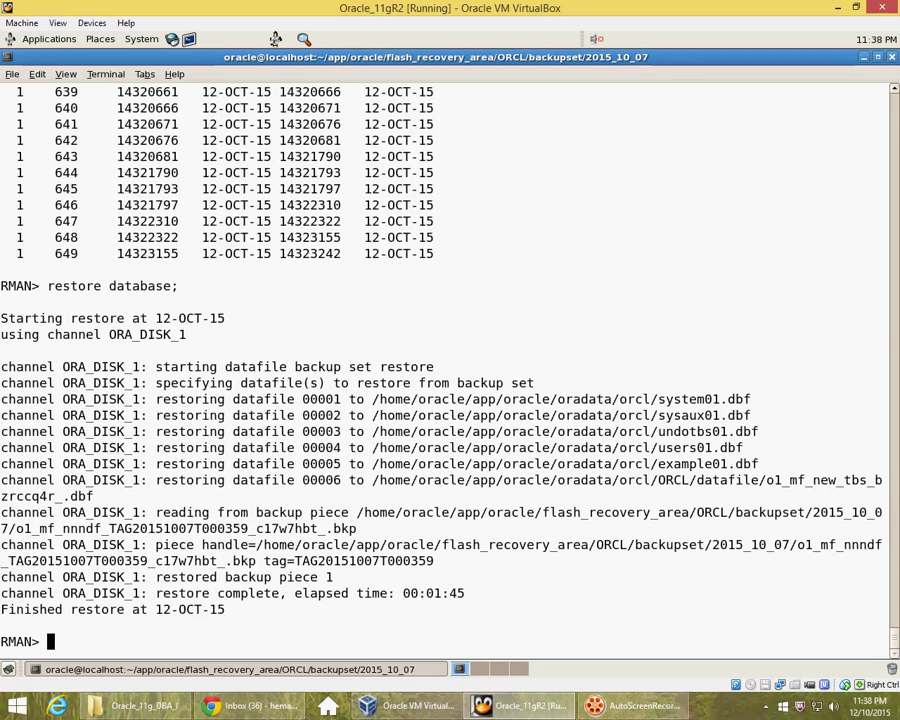
Step: Run 'recover database;', applying archive logs through 649 until it stops at missing log 650
{"action": "type", "text": "rec"}
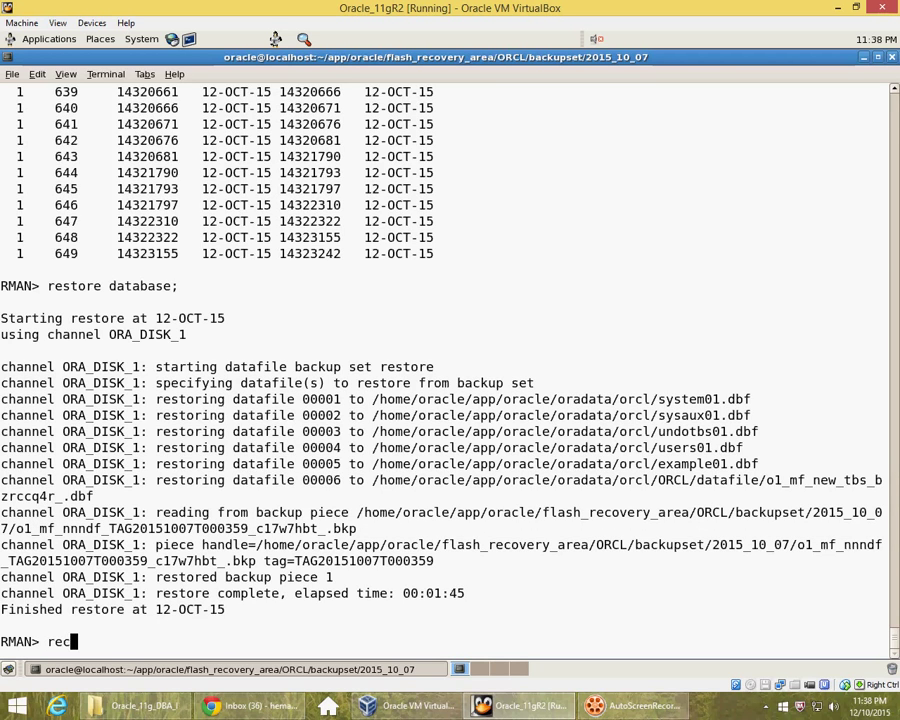
{"action": "type", "text": "oer"}
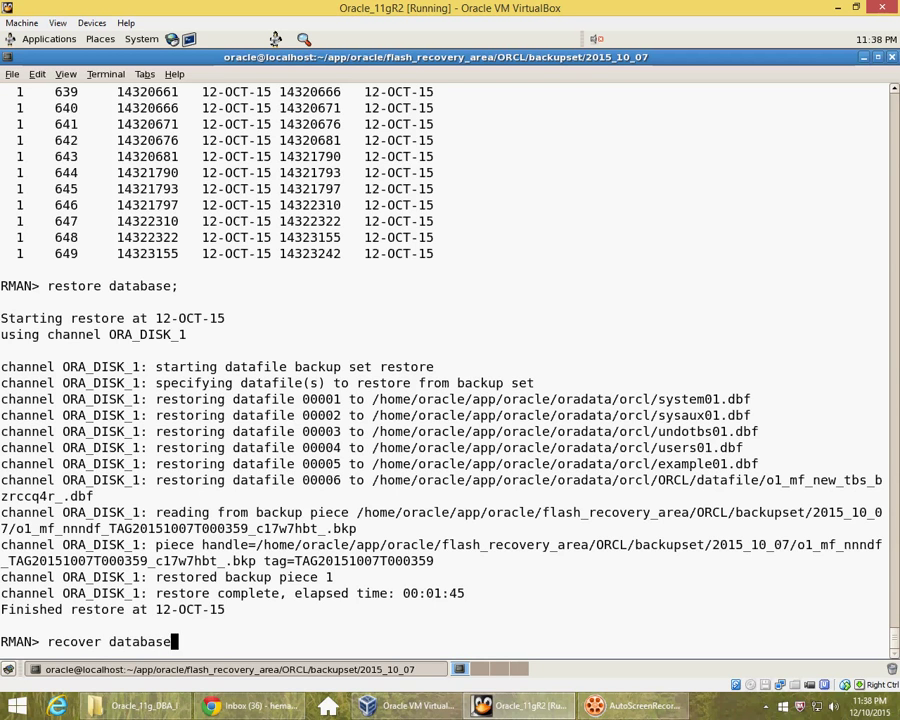
{"action": "key", "text": "Return"}
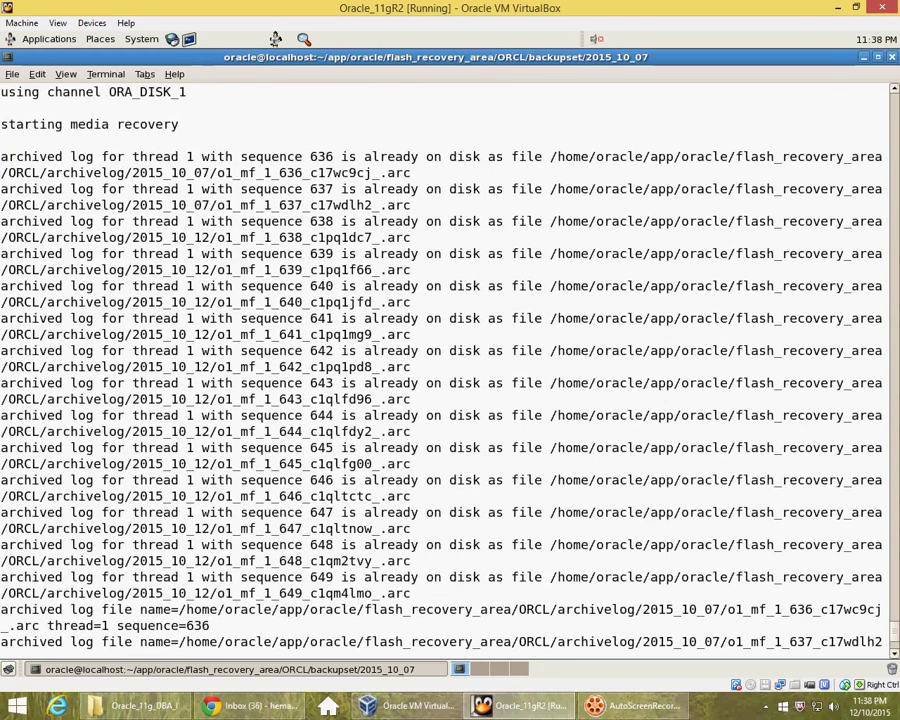
{"action": "scroll", "scroll_direction": "down", "scroll_amount": 3}
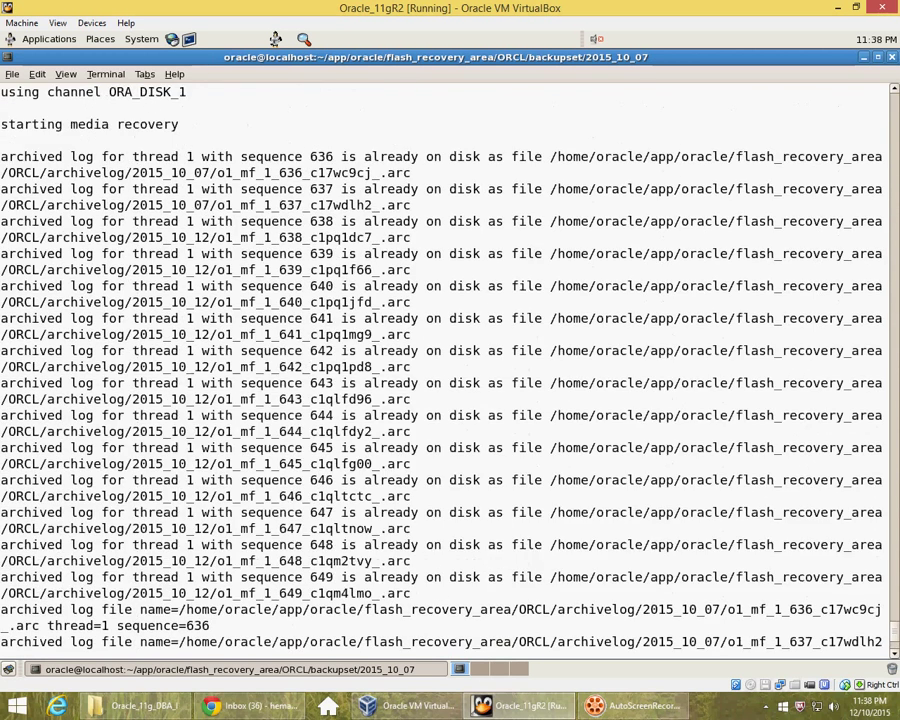
{"action": "scroll", "scroll_direction": "down", "scroll_amount": 3}
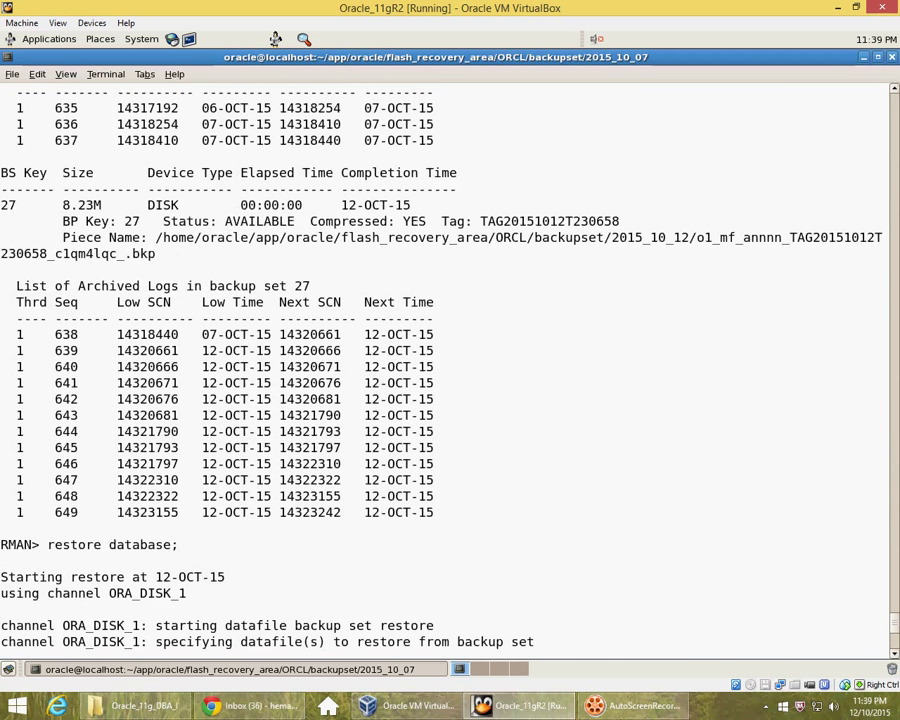
{"action": "double_click", "coordinate": [64, 512]}
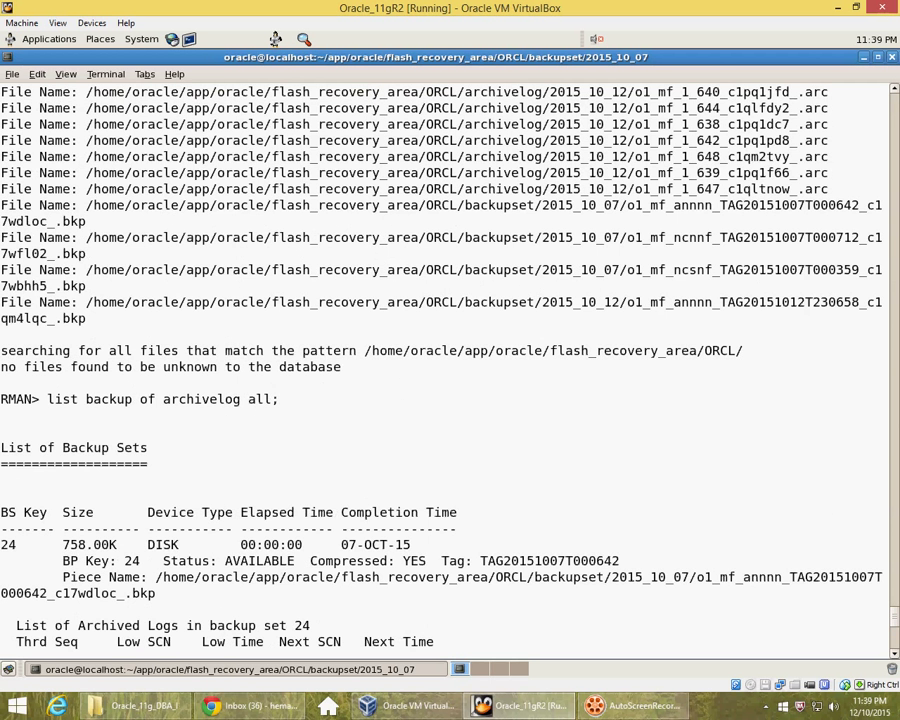
{"action": "scroll", "scroll_direction": "up", "scroll_amount": 3}
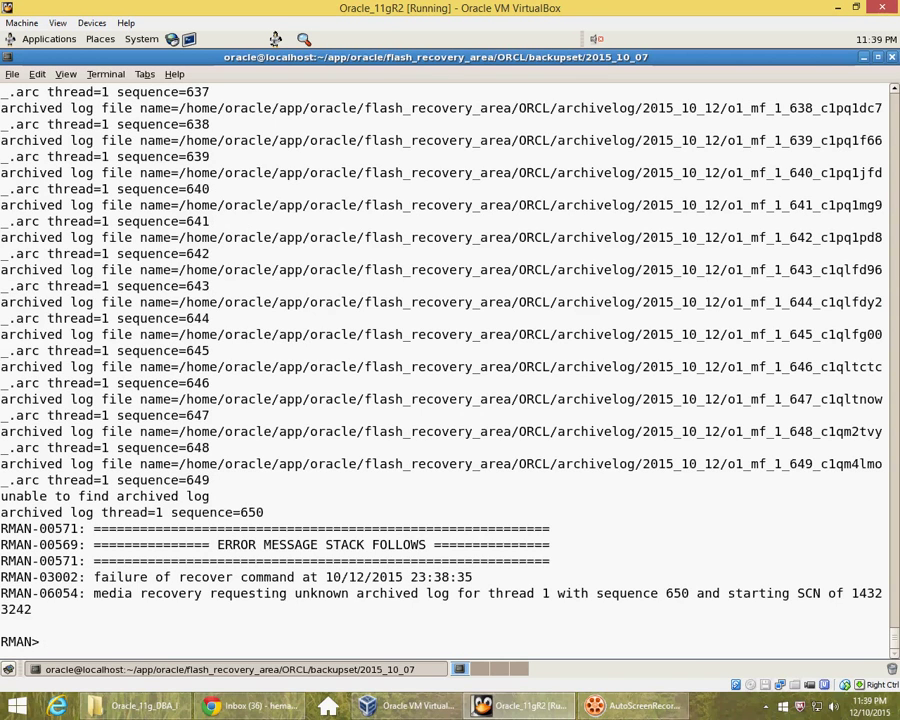
Step: Open the database with 'alter database open resetlogs;'
{"action": "type", "text": "alte"}
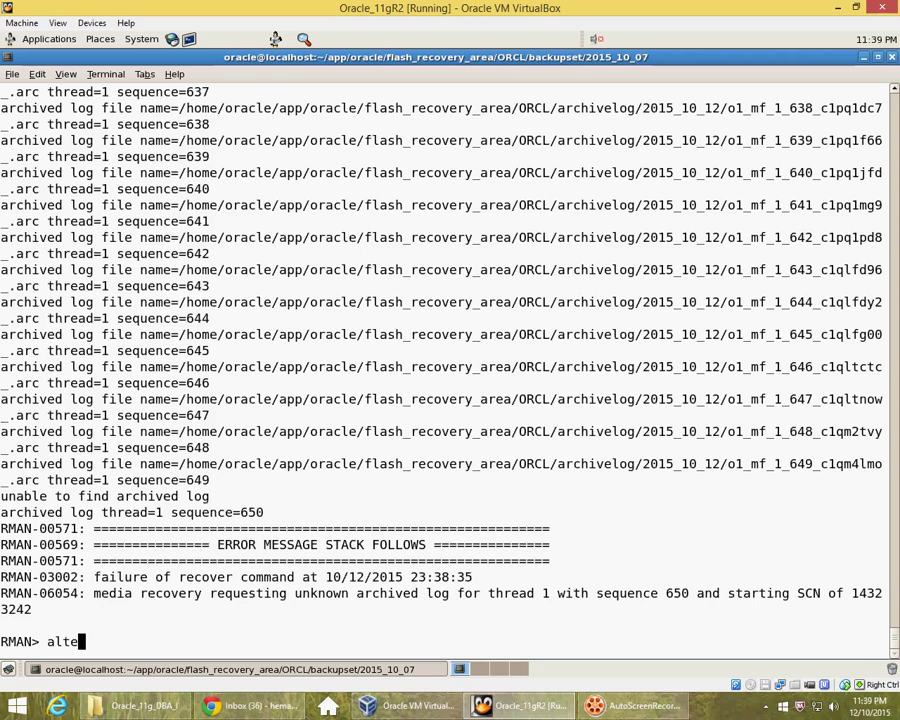
{"action": "type", "text": "r database open resetlogs;"}
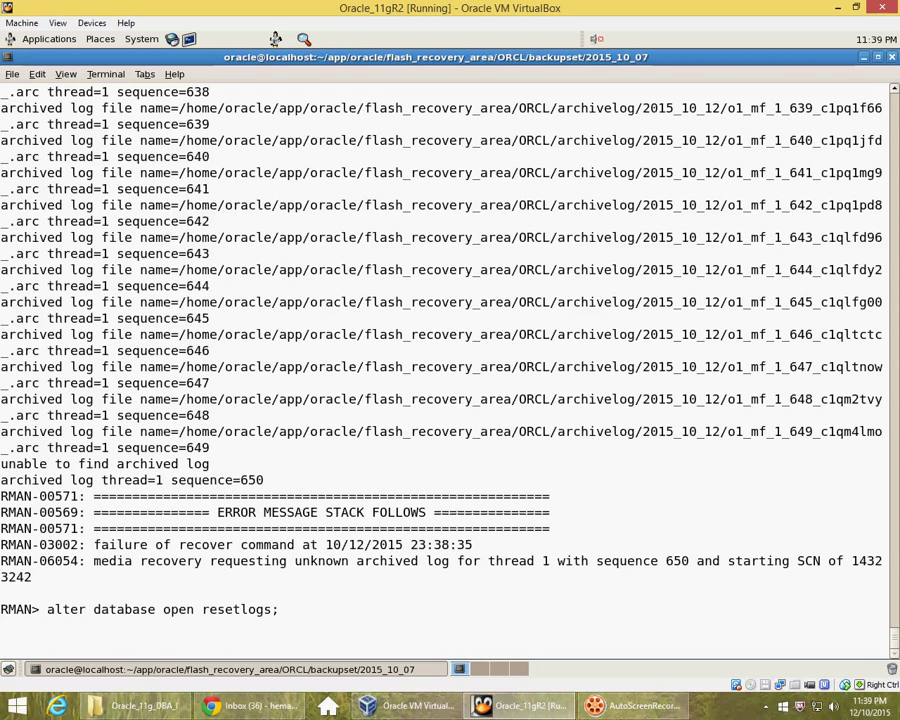
{"action": "key", "text": "Return"}
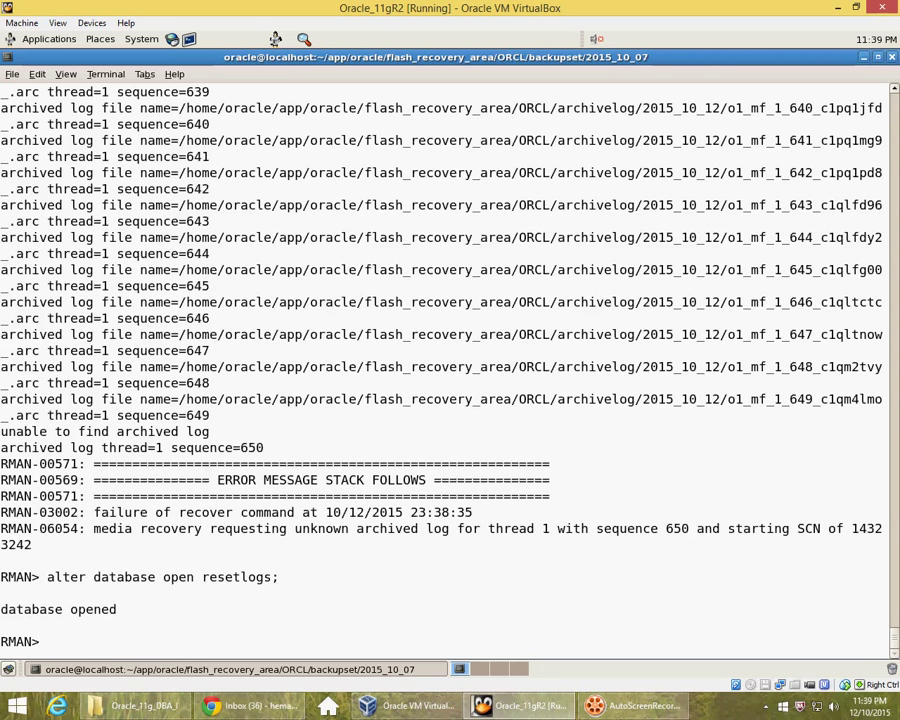
Step: Attempt 'select current_scn from v$database;' in RMAN, which rejects it as a syntax error
{"action": "type", "text": "s"}
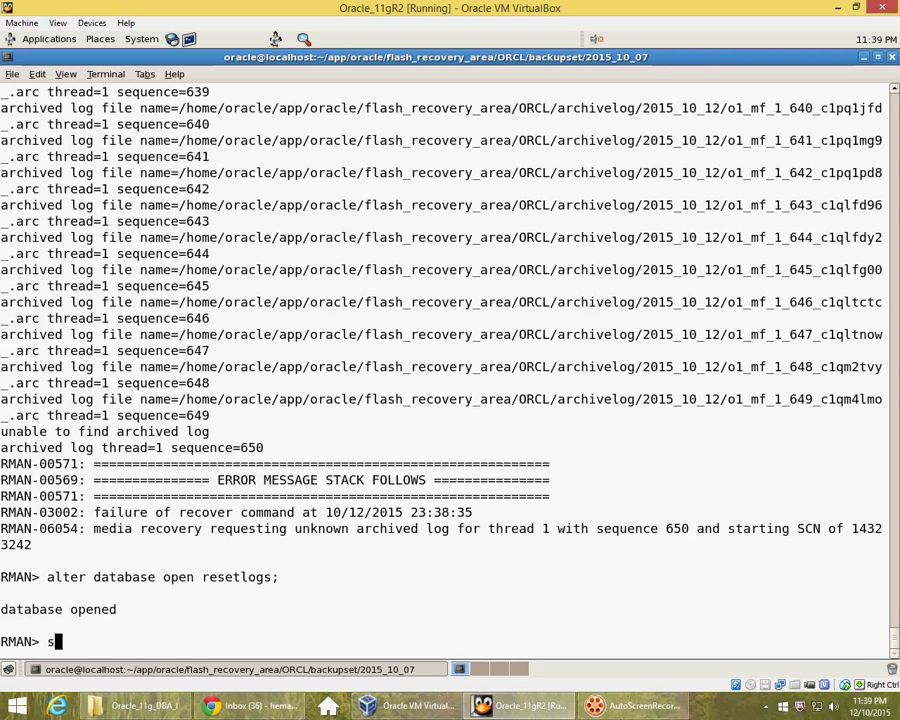
{"action": "type", "text": "l"}
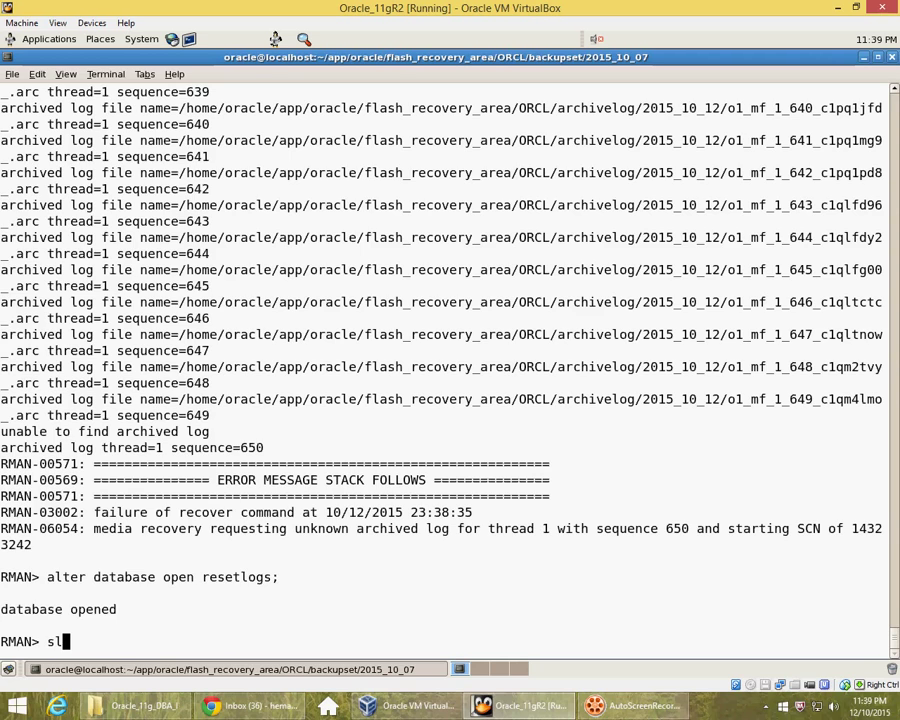
{"action": "type", "text": "elect cu"}
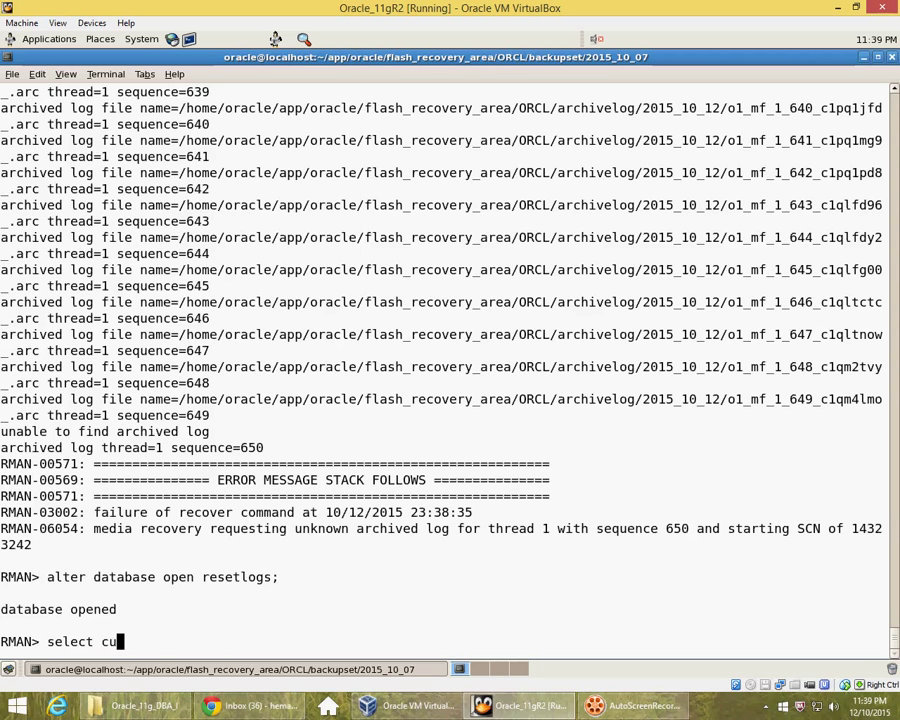
{"action": "type", "text": "rrent_Scn fro"}
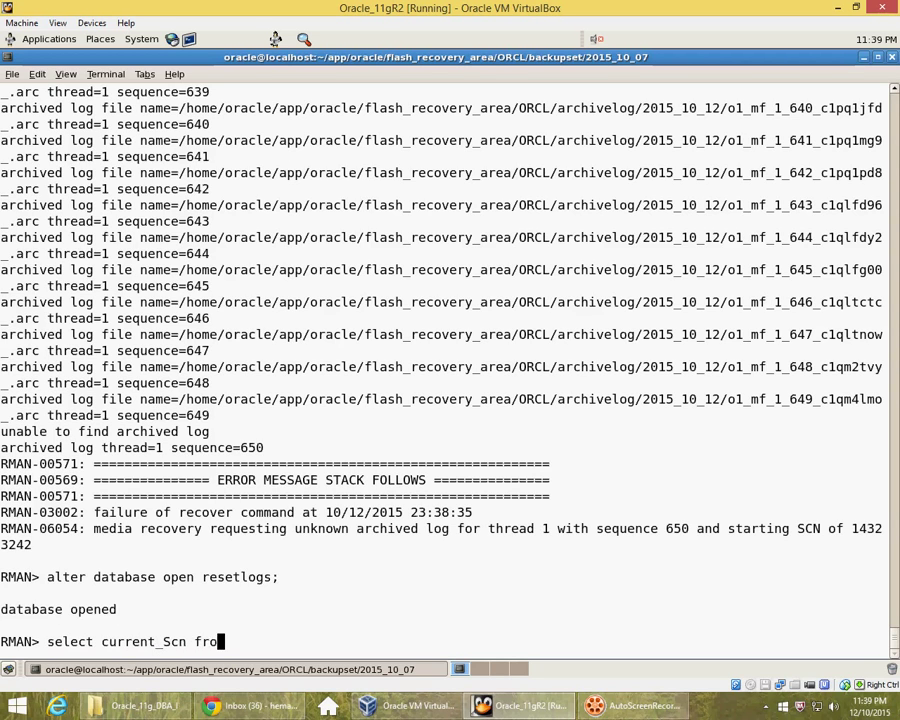
{"action": "key", "text": "Return"}
{"action": "type", "text": "sql"}
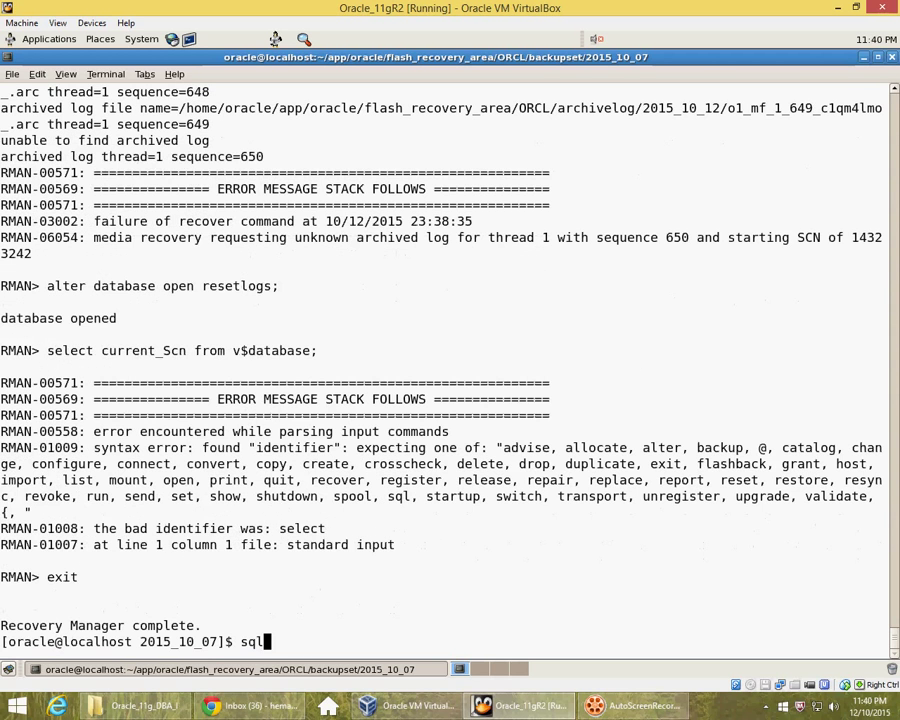
Step: Connect via sqlplus '/ as sysdba' and query v$database, returning current SCN 14323577
{"action": "type", "text": "plus '/ as sysdba"}
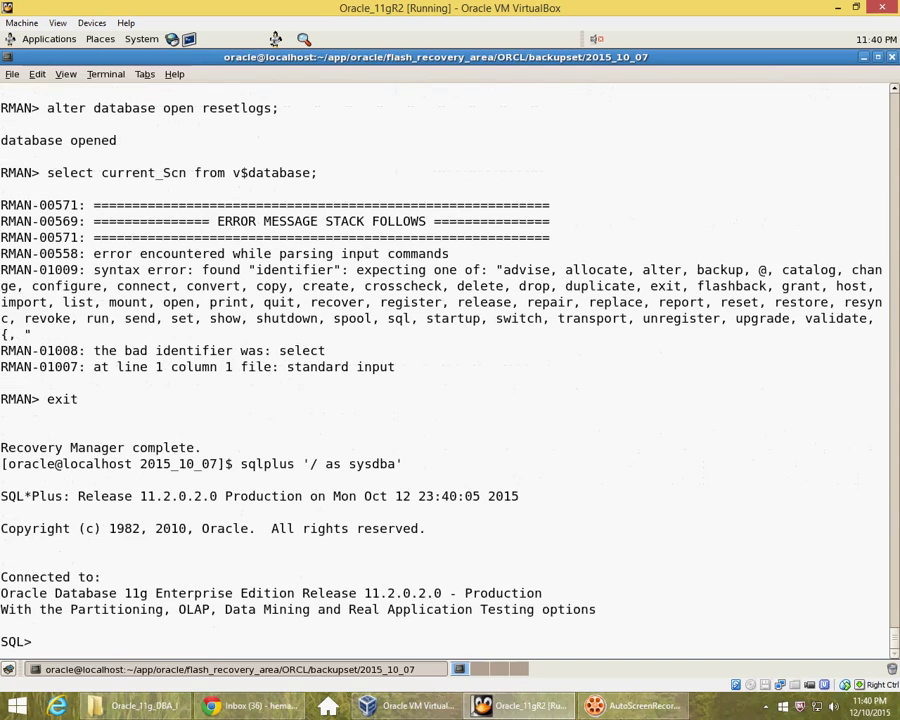
{"action": "type", "text": "select current_"}
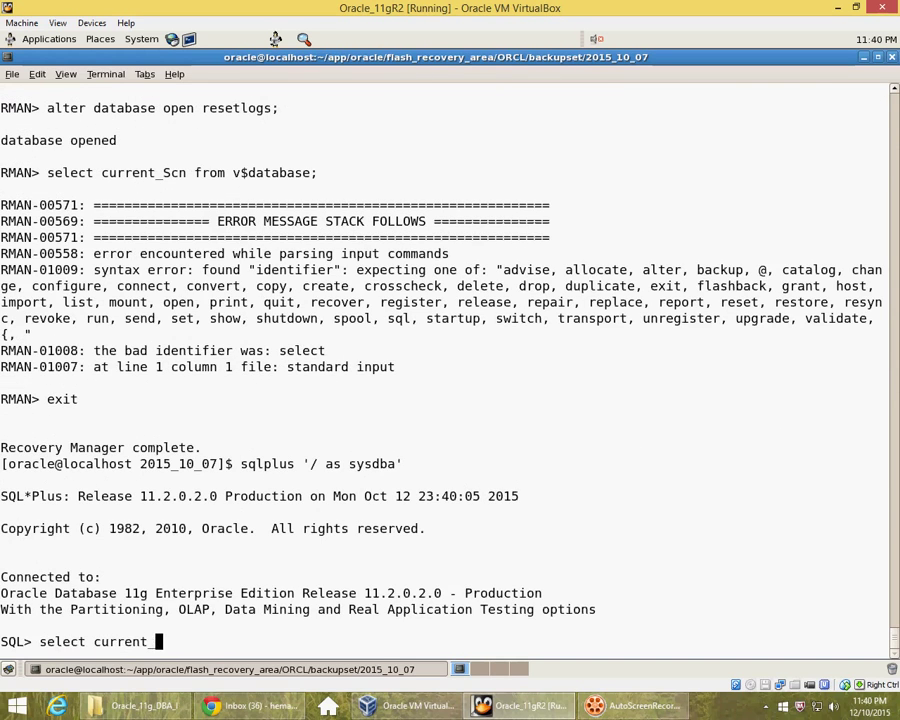
{"action": "type", "text": "scn rom v$database;"}
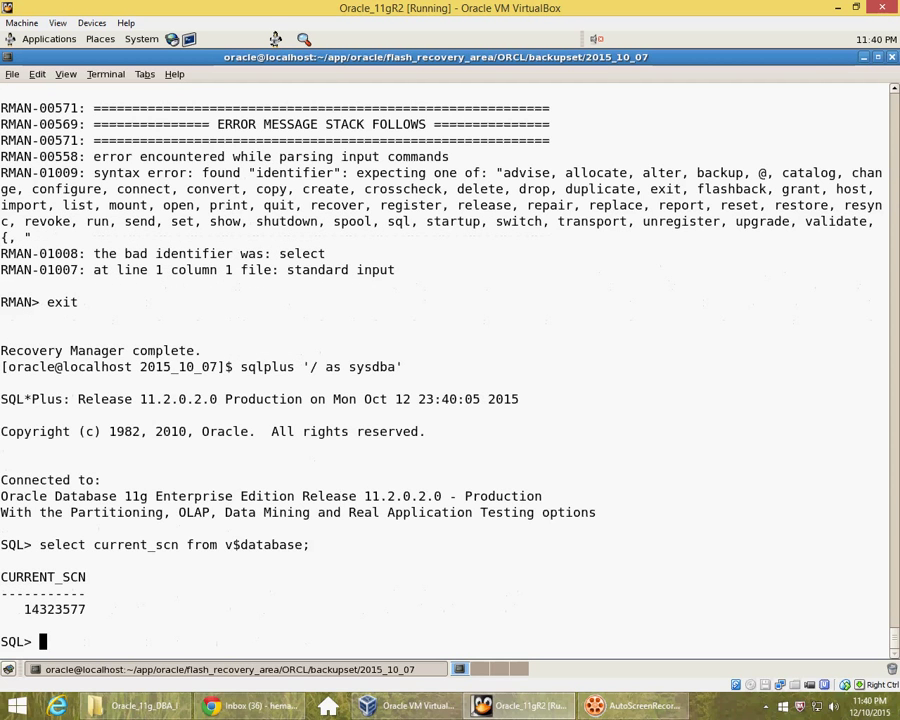
{"action": "double_click", "coordinate": [52, 608]}
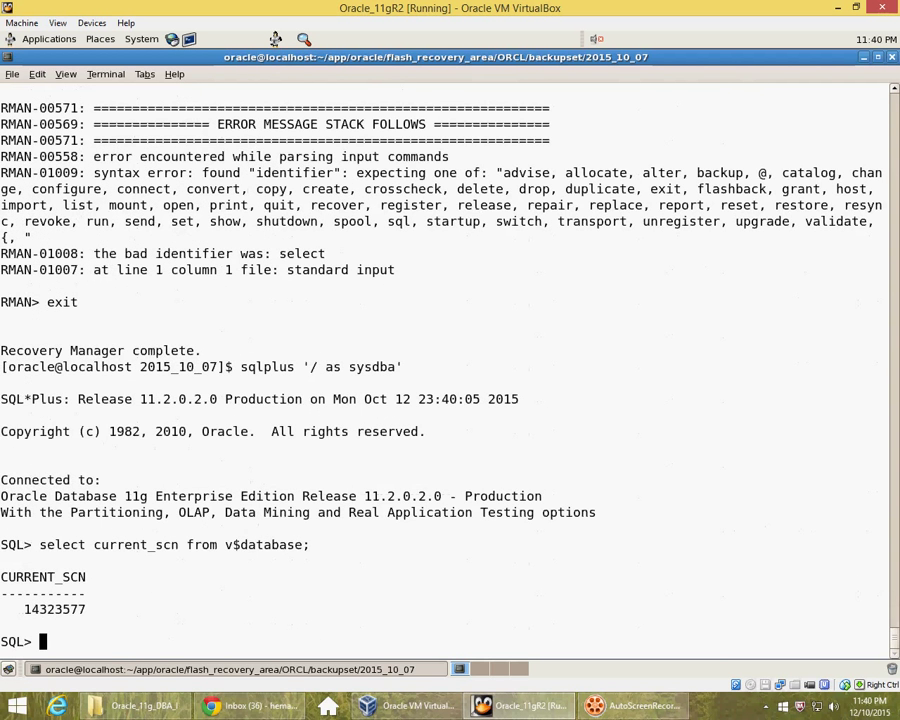
{"action": "double_click", "coordinate": [54, 608]}
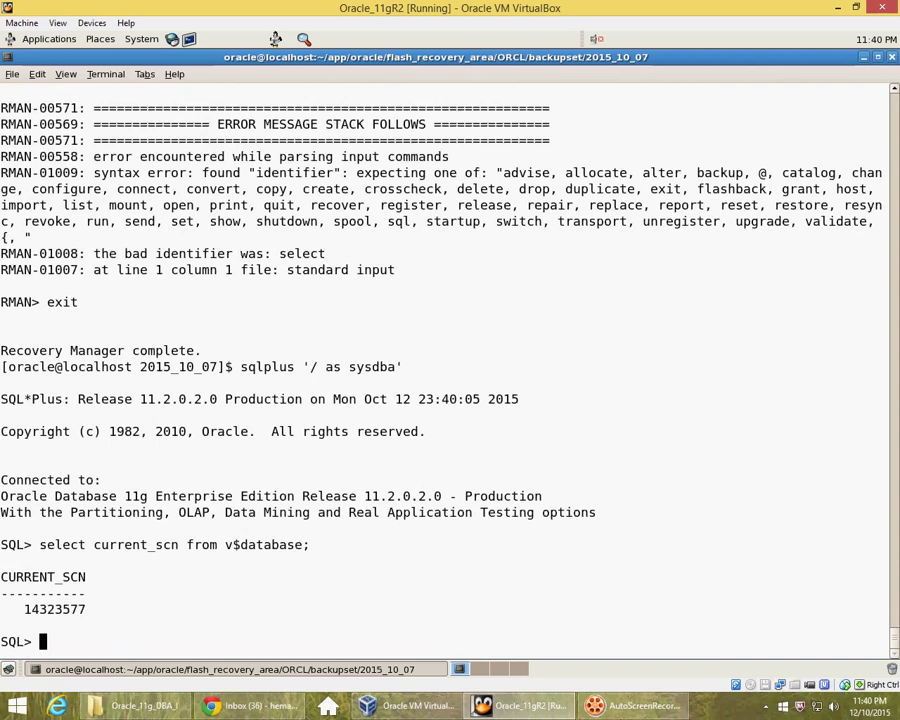
Step: Run 'archive log list;' confirming archive mode with automatic archival and log sequence 1
{"action": "type", "text": "archive l"}
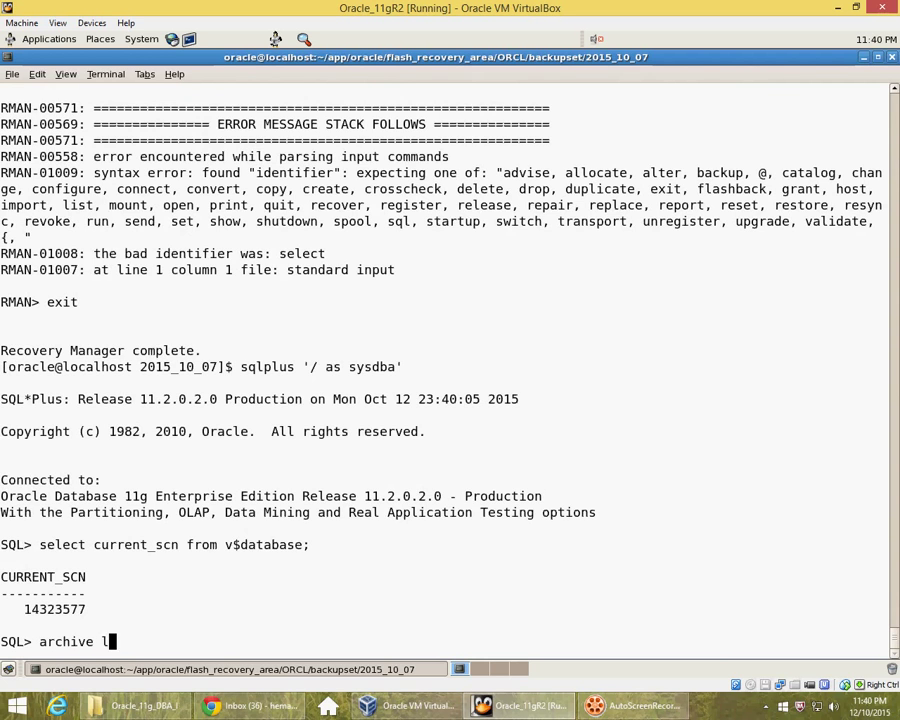
{"action": "type", "text": "og list;"}
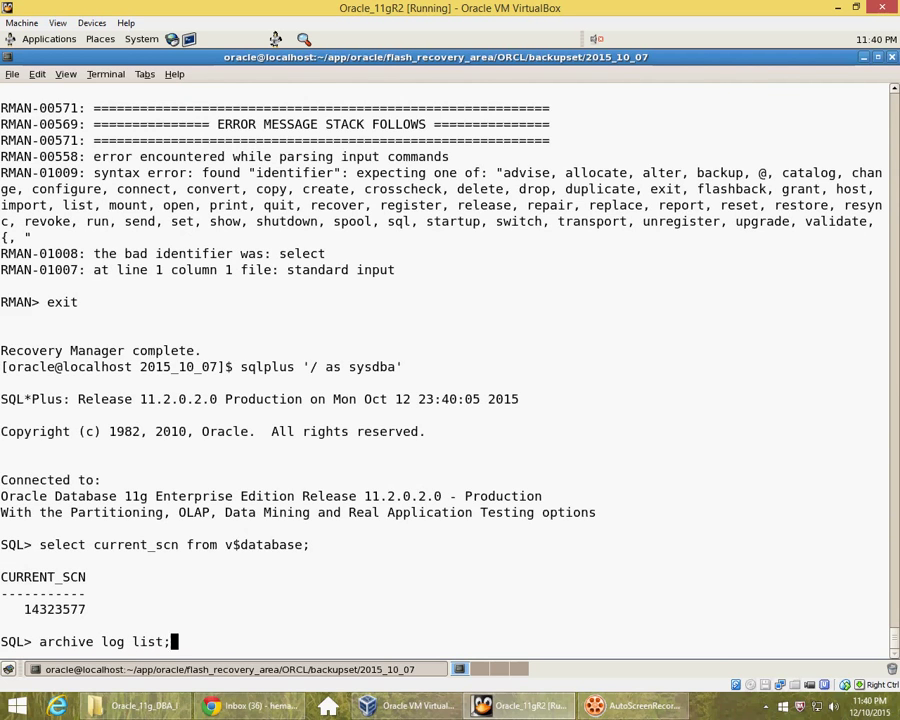
{"action": "key", "text": "Return"}
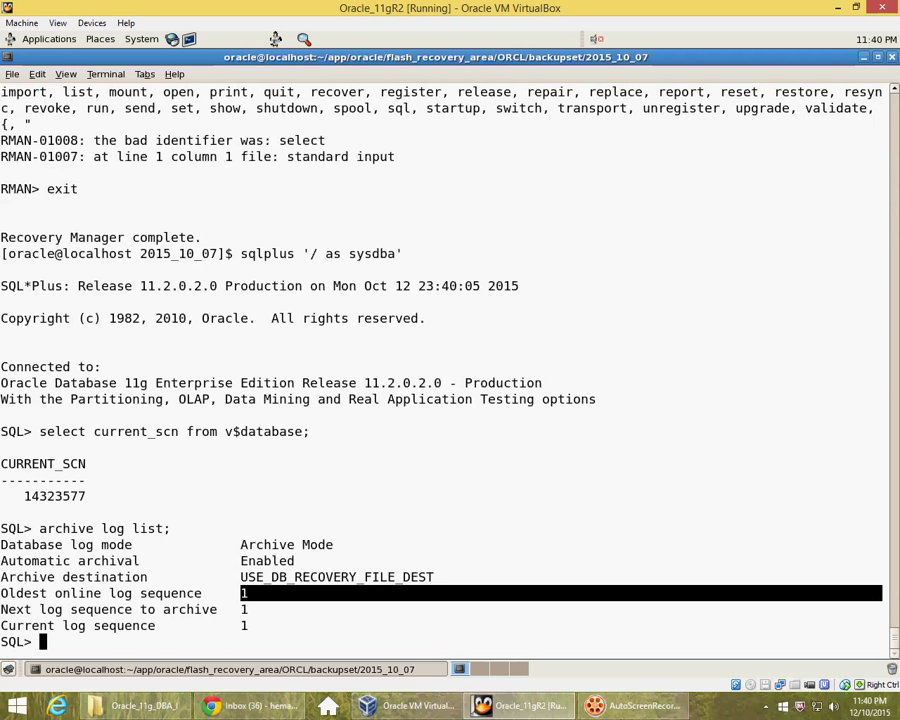
{"action": "scroll", "scroll_direction": "up", "scroll_amount": 3}
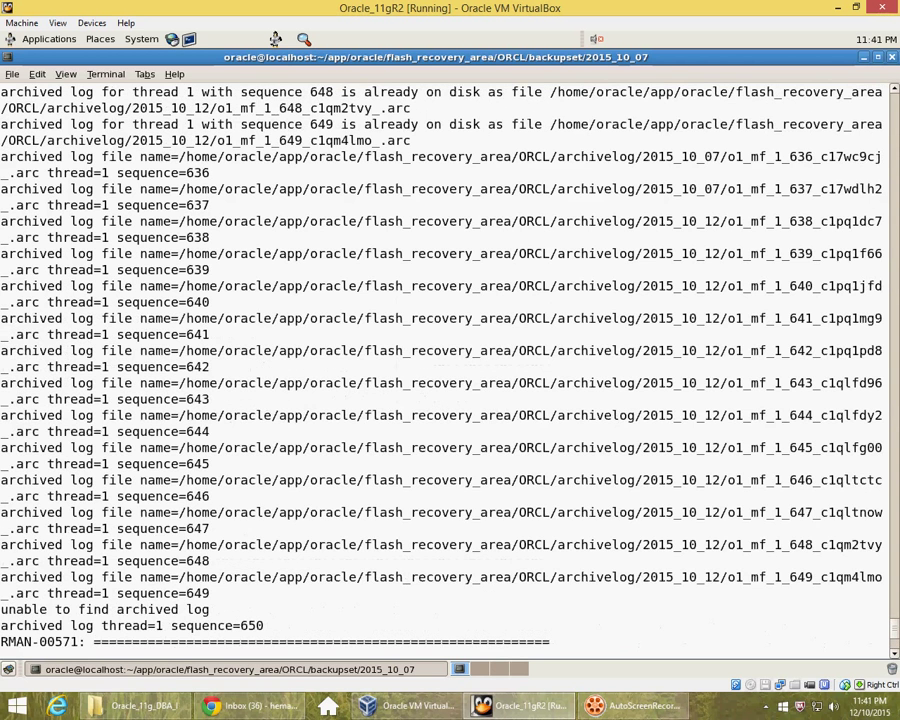
{"action": "scroll", "scroll_direction": "down", "scroll_amount": 3}
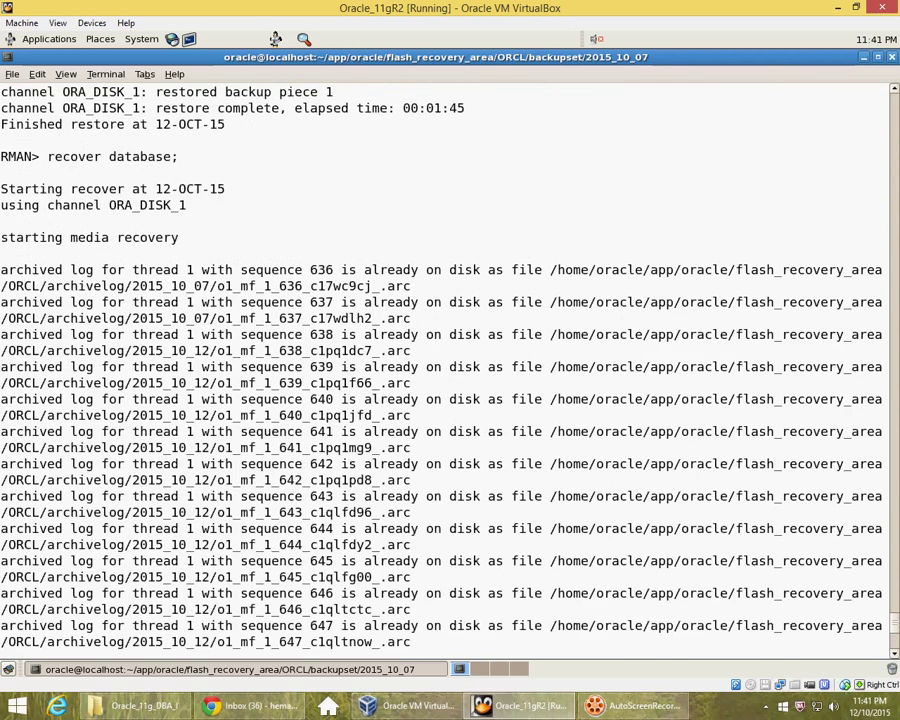